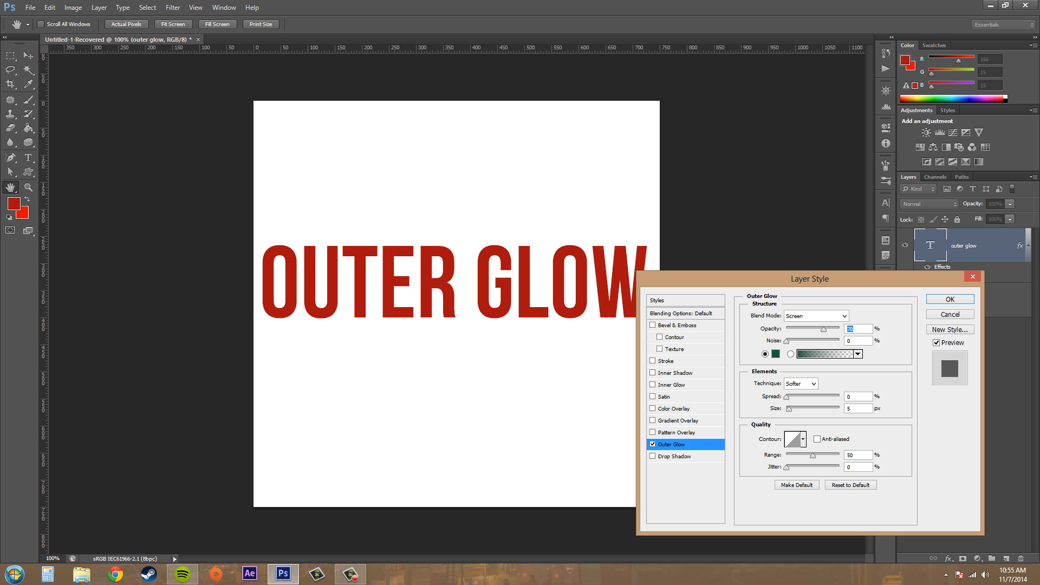
{"action": "mouse_move", "coordinate": [363, 438]}
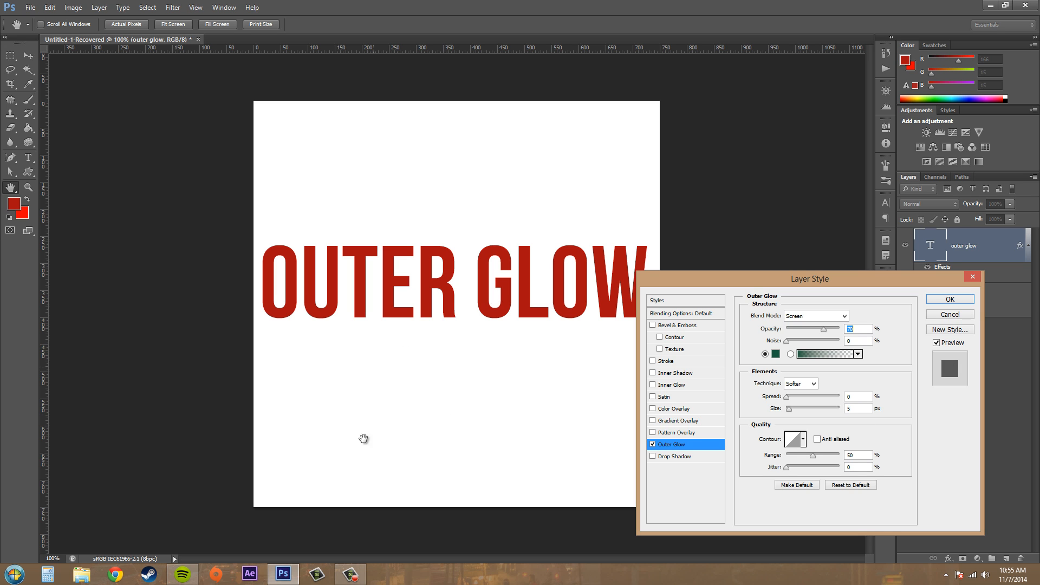
{"action": "mouse_move", "coordinate": [741, 309]}
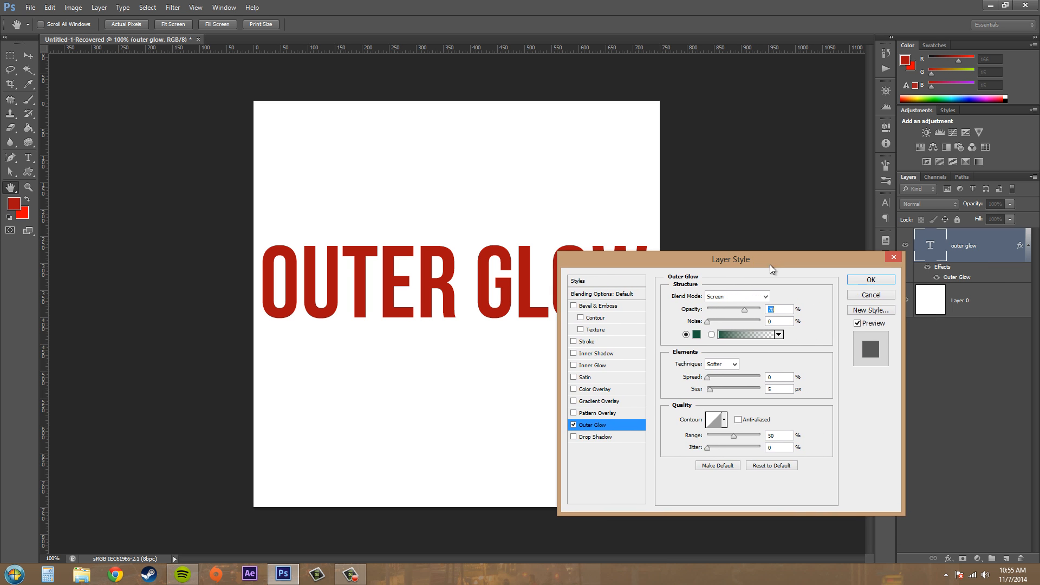
Close the Outer Glow settings and show the text layer's effects menu.
{"action": "left_click", "coordinate": [869, 279]}
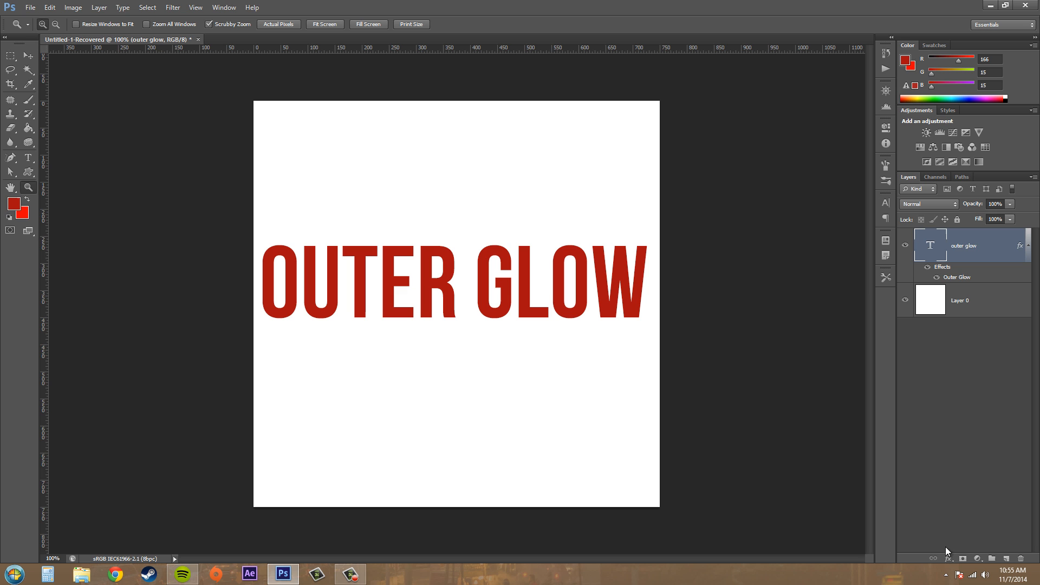
{"action": "left_click", "coordinate": [1020, 245]}
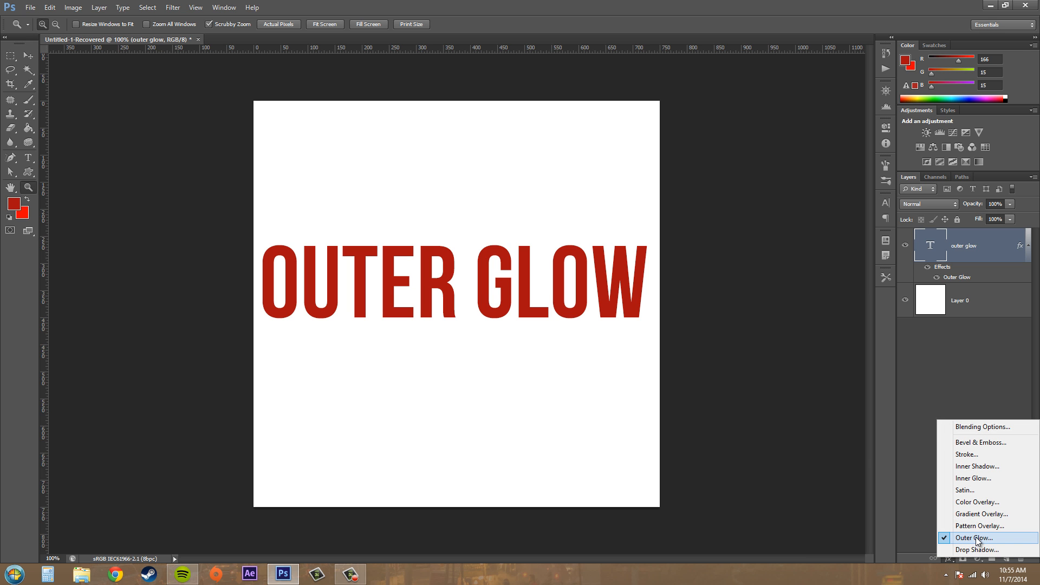
Reopen Outer Glow, switch its blend mode to Multiply, and confirm the glow colour.
{"action": "left_click", "coordinate": [972, 538]}
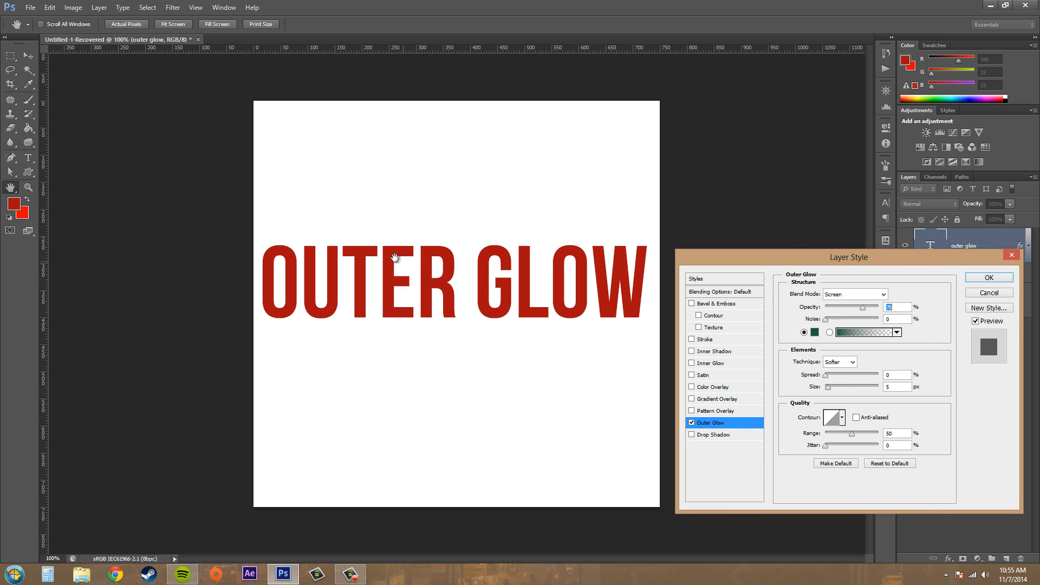
{"action": "mouse_move", "coordinate": [482, 275]}
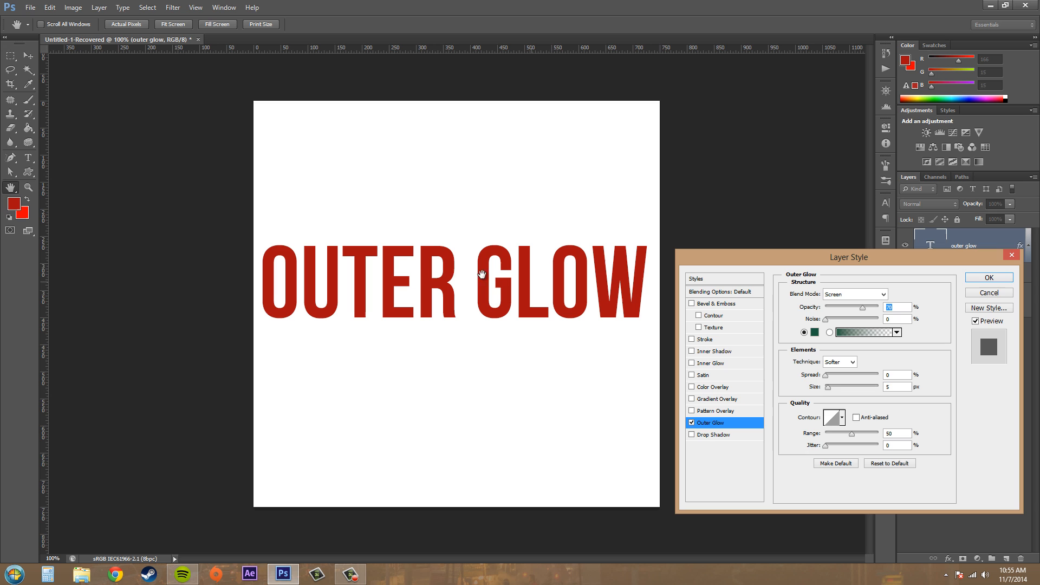
{"action": "left_click", "coordinate": [855, 293]}
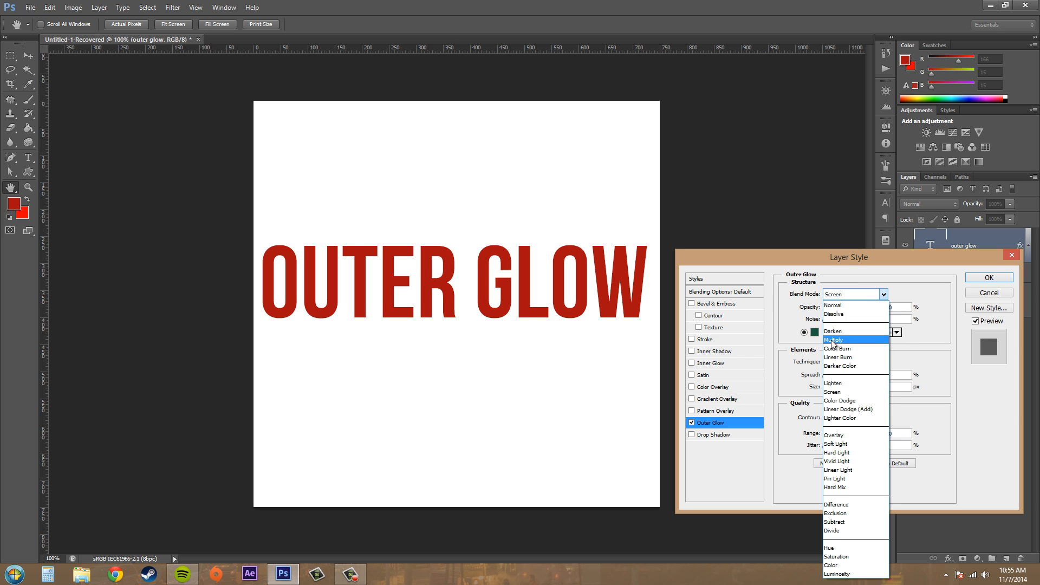
{"action": "left_click", "coordinate": [833, 339]}
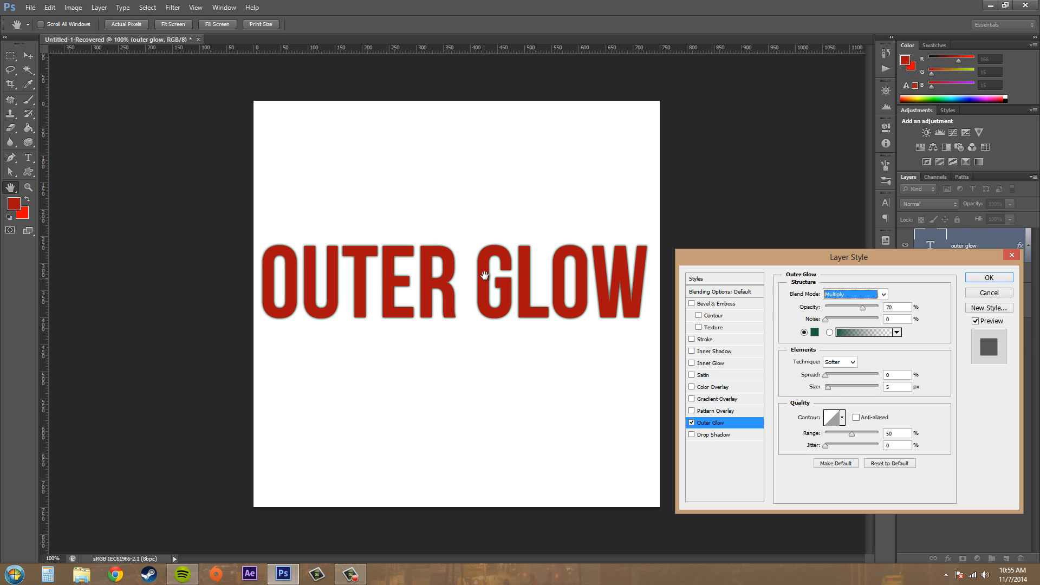
{"action": "mouse_move", "coordinate": [599, 258]}
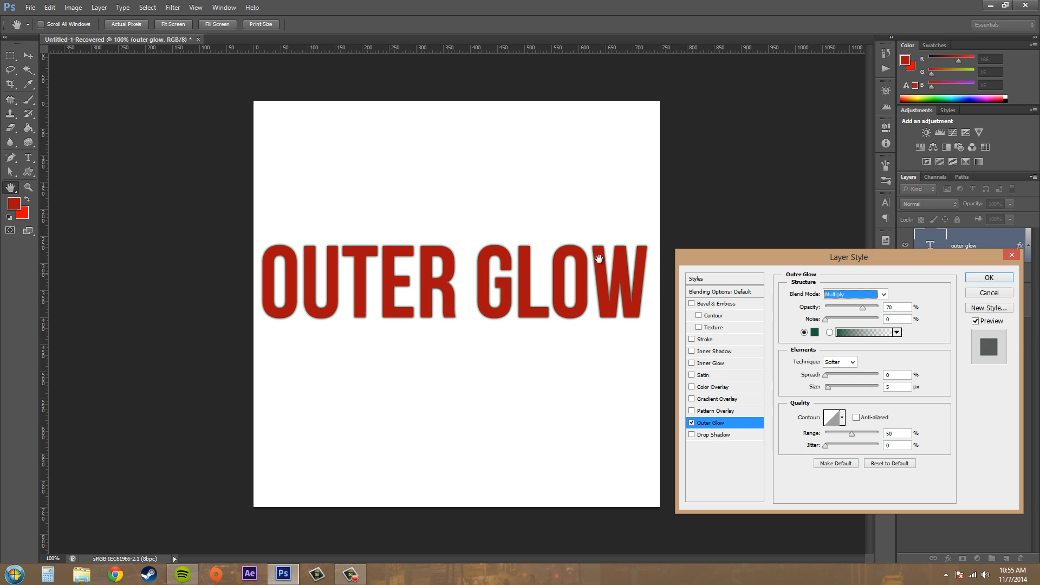
{"action": "mouse_move", "coordinate": [817, 309]}
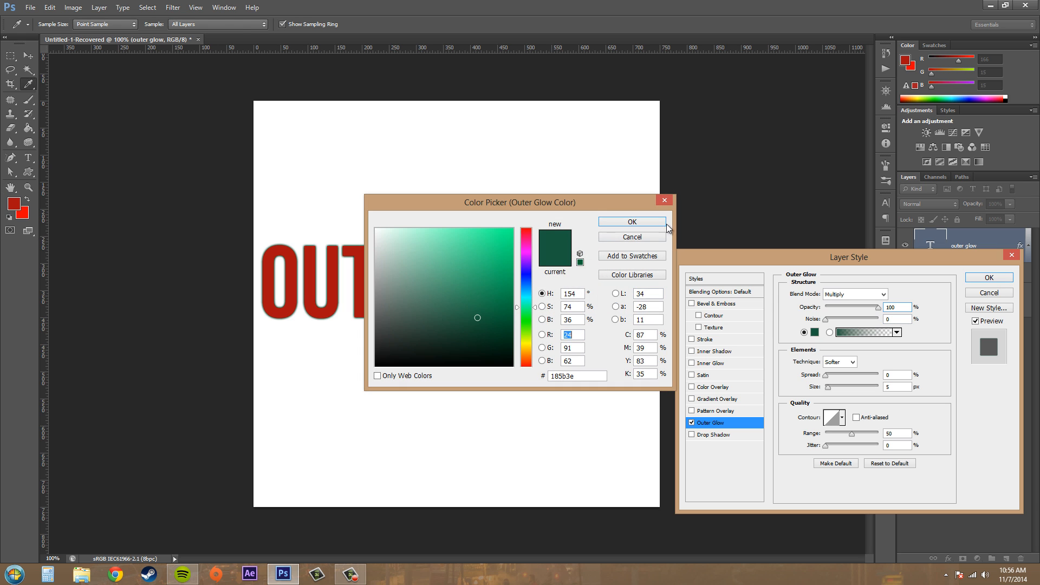
{"action": "left_click", "coordinate": [630, 221]}
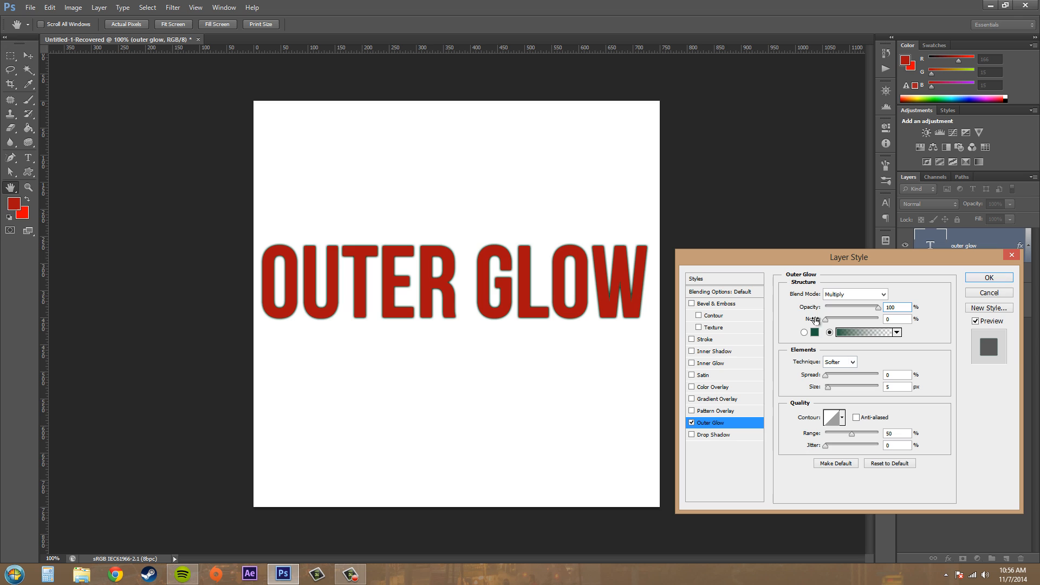
Use a solid glow colour and compare Softer and Precise techniques, settling on Precise.
{"action": "left_click", "coordinate": [803, 332]}
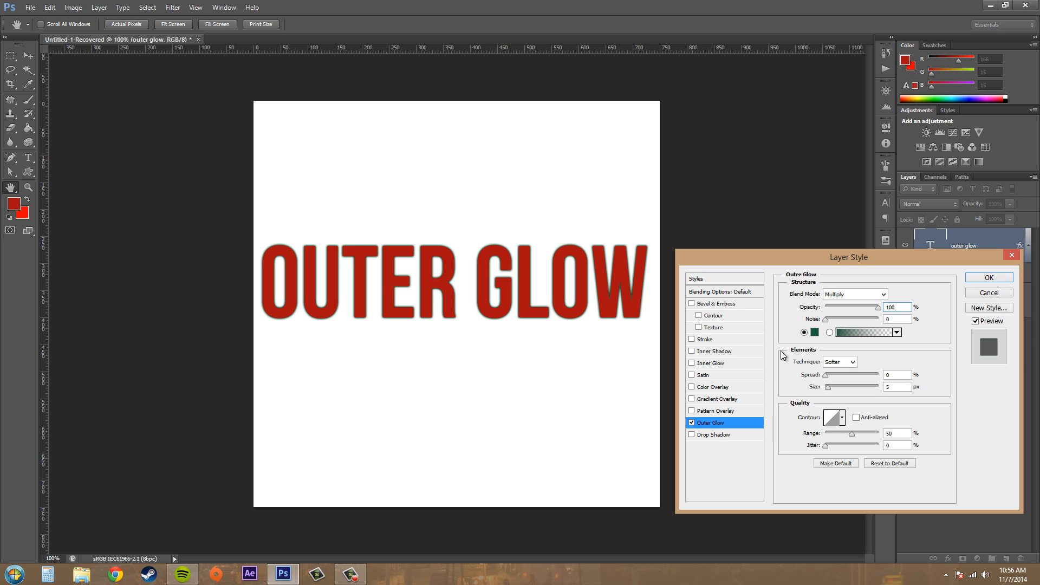
{"action": "mouse_move", "coordinate": [813, 362]}
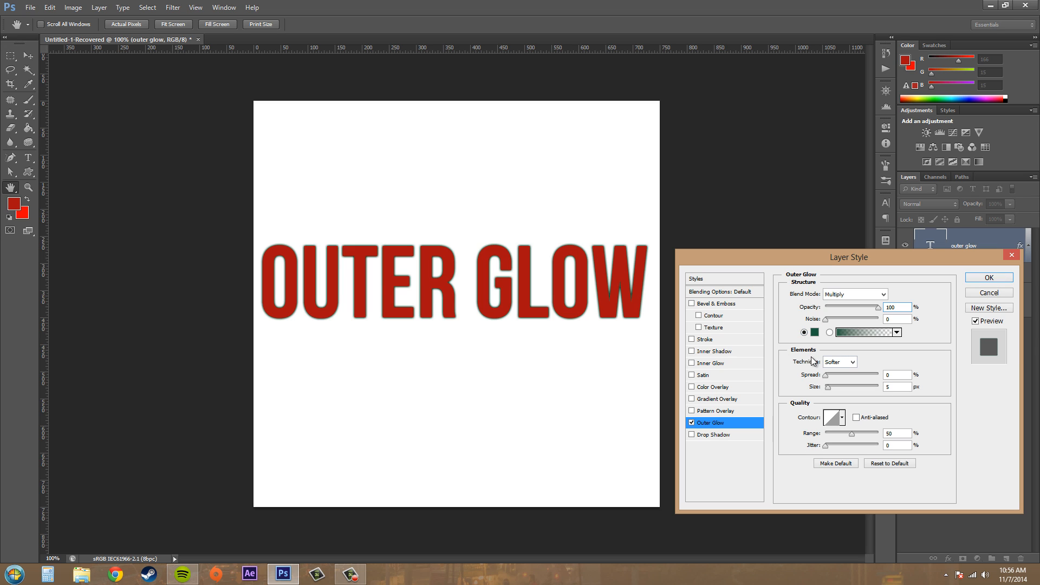
{"action": "left_click", "coordinate": [839, 361]}
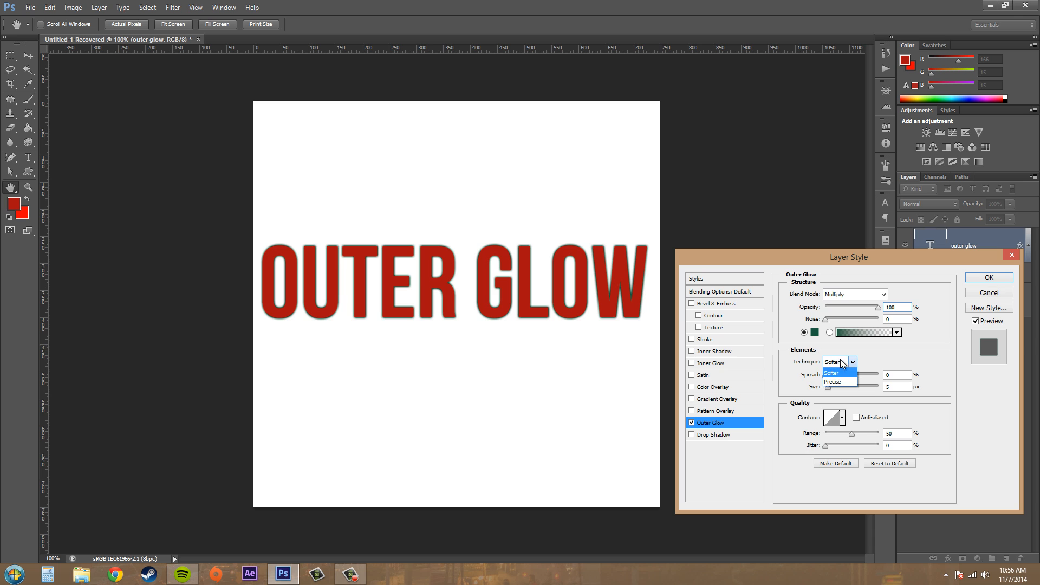
{"action": "left_click", "coordinate": [832, 382]}
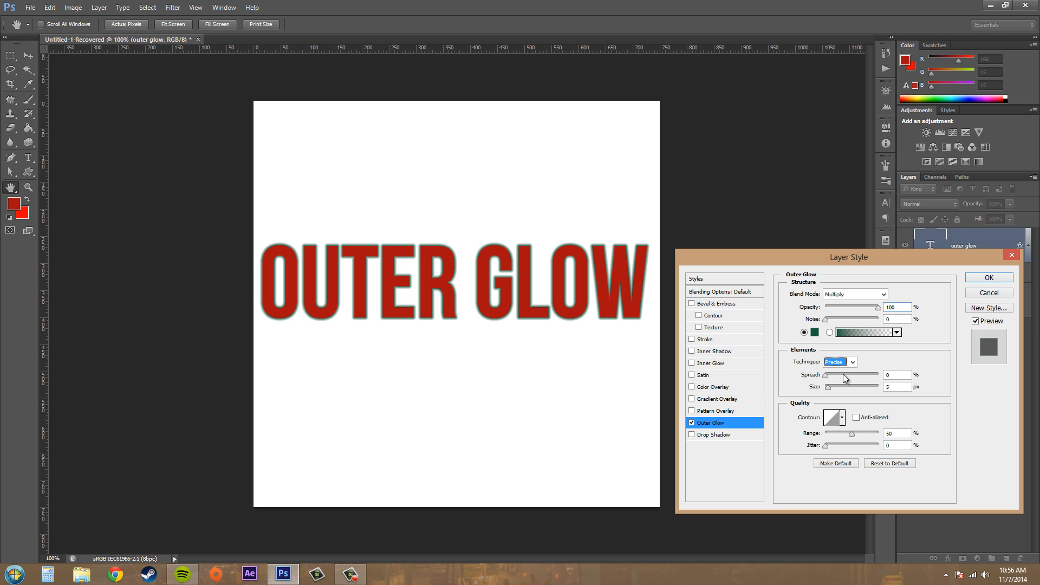
{"action": "left_click", "coordinate": [837, 362]}
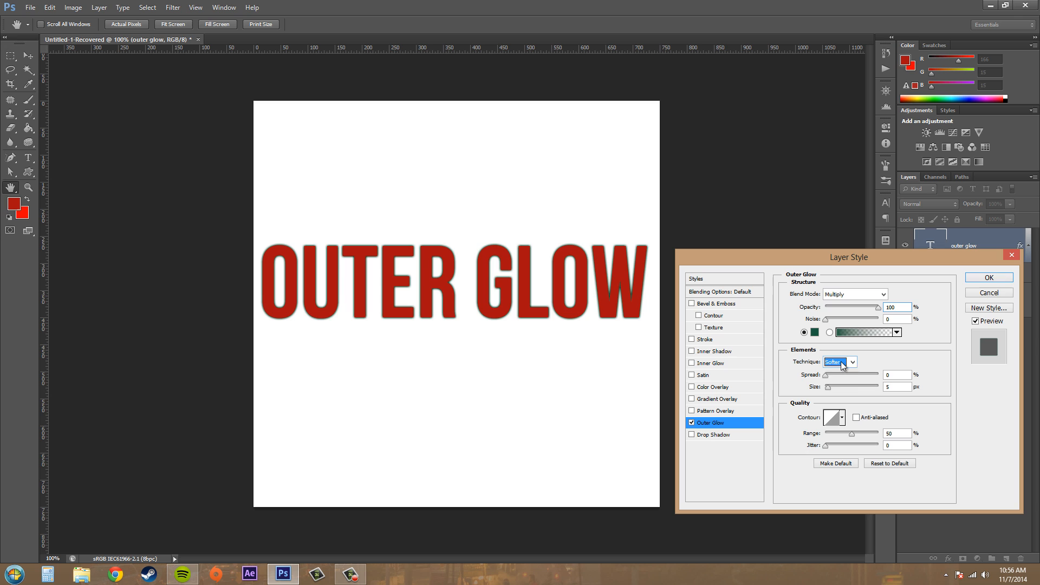
{"action": "left_click", "coordinate": [837, 361]}
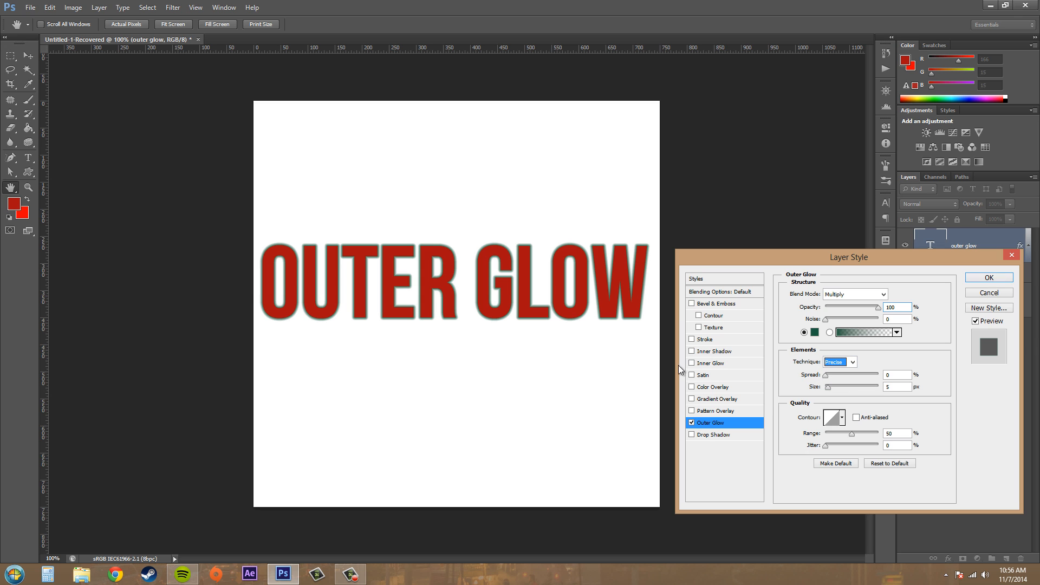
{"action": "mouse_move", "coordinate": [636, 375]}
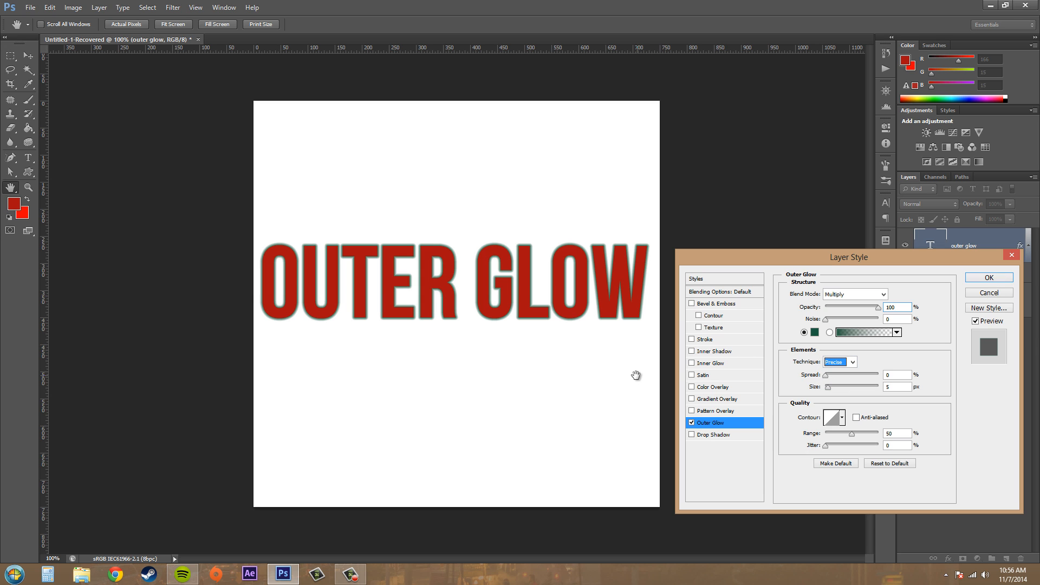
{"action": "mouse_move", "coordinate": [486, 281]}
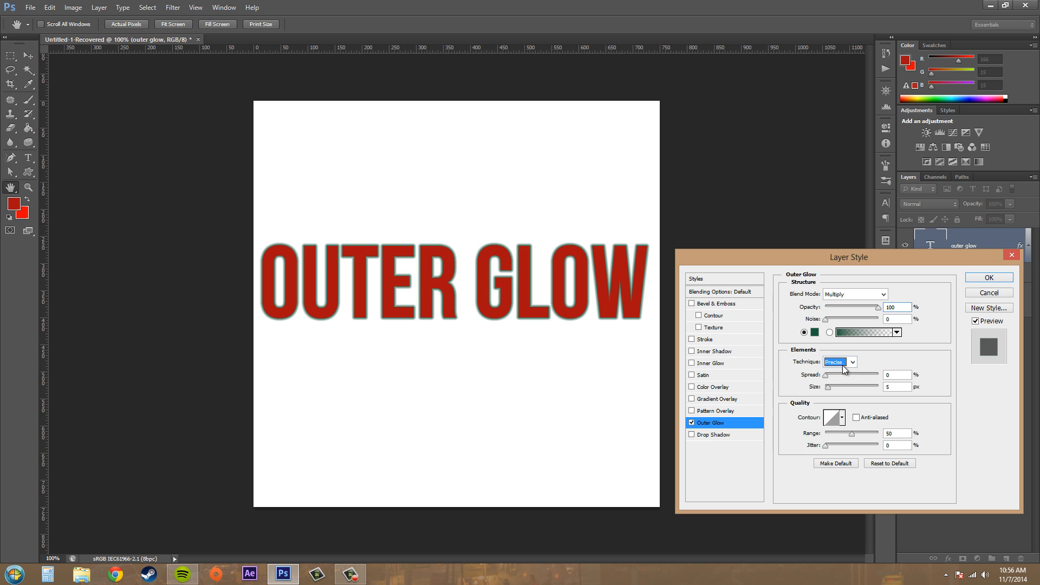
{"action": "left_click", "coordinate": [837, 361]}
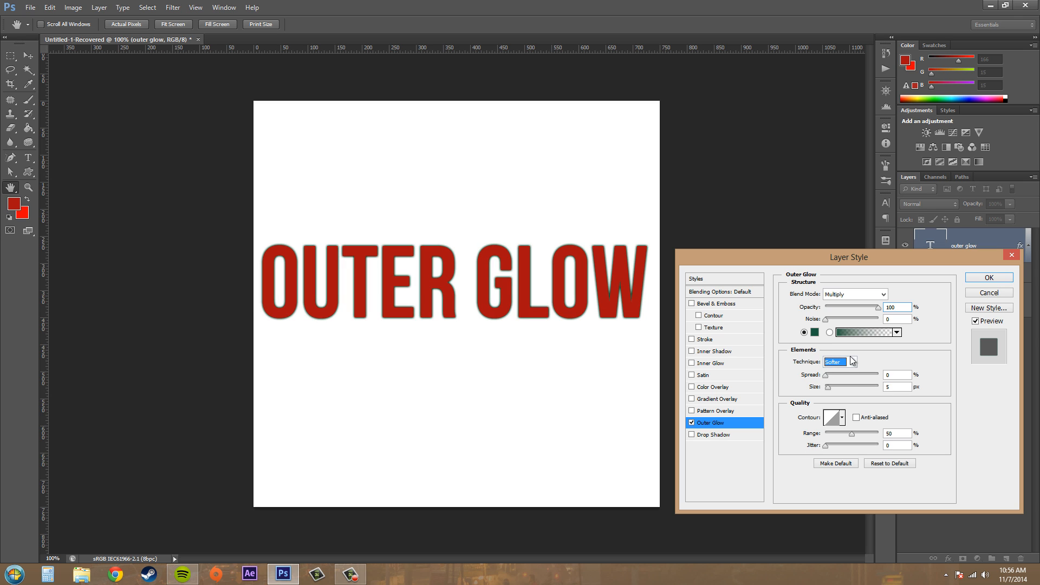
{"action": "left_click", "coordinate": [839, 362]}
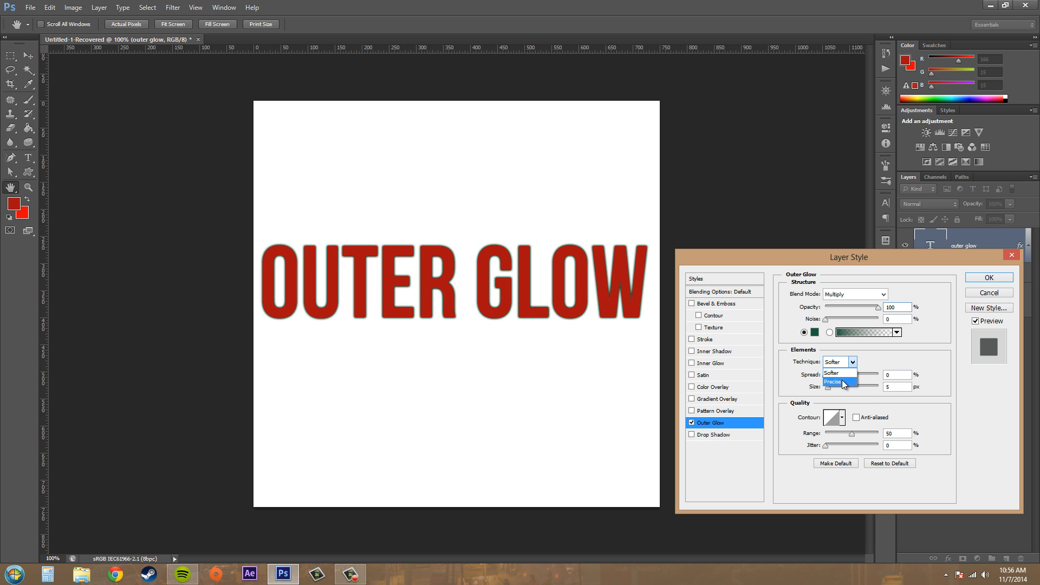
{"action": "left_click", "coordinate": [832, 382]}
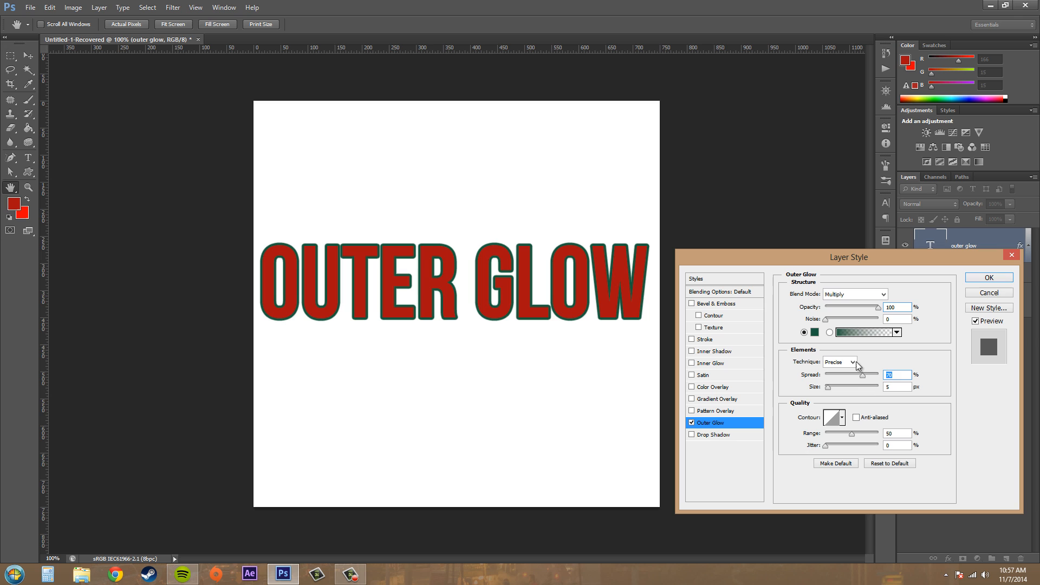
Preview the Softer glow technique, then switch the technique back to Precise.
{"action": "left_click", "coordinate": [838, 361]}
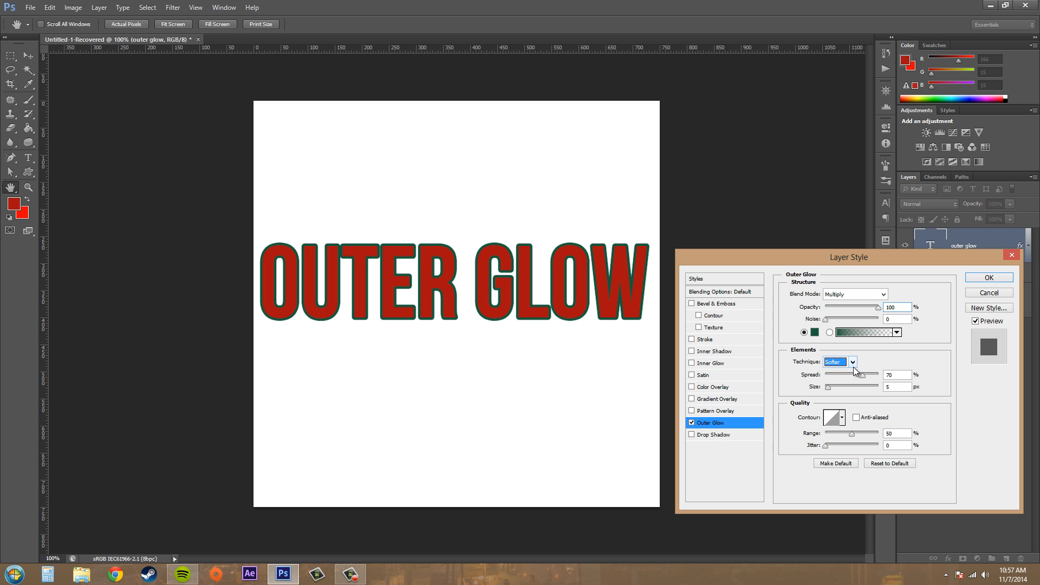
{"action": "left_click", "coordinate": [839, 362]}
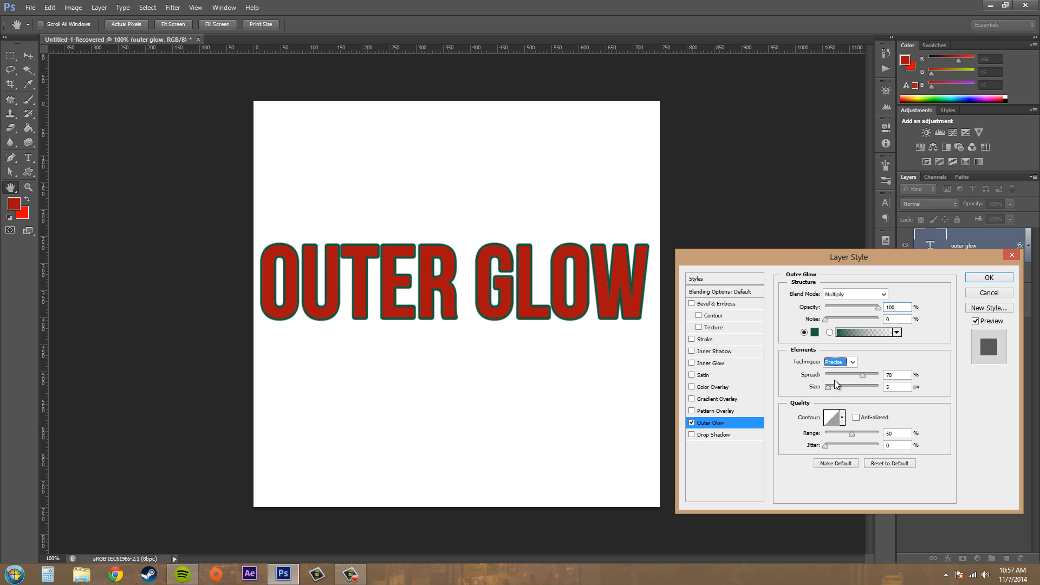
{"action": "left_click", "coordinate": [838, 361]}
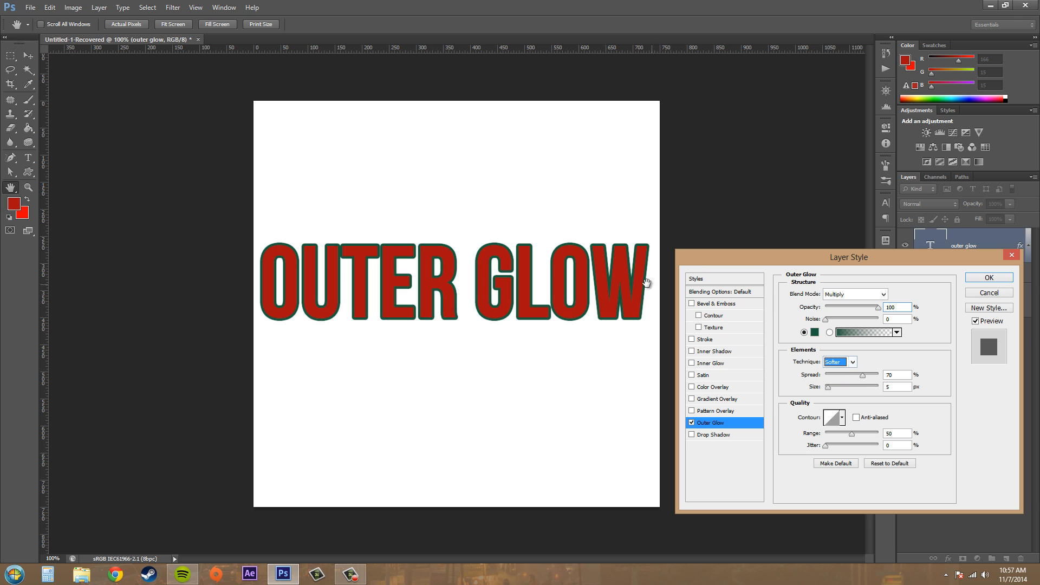
{"action": "mouse_move", "coordinate": [613, 278]}
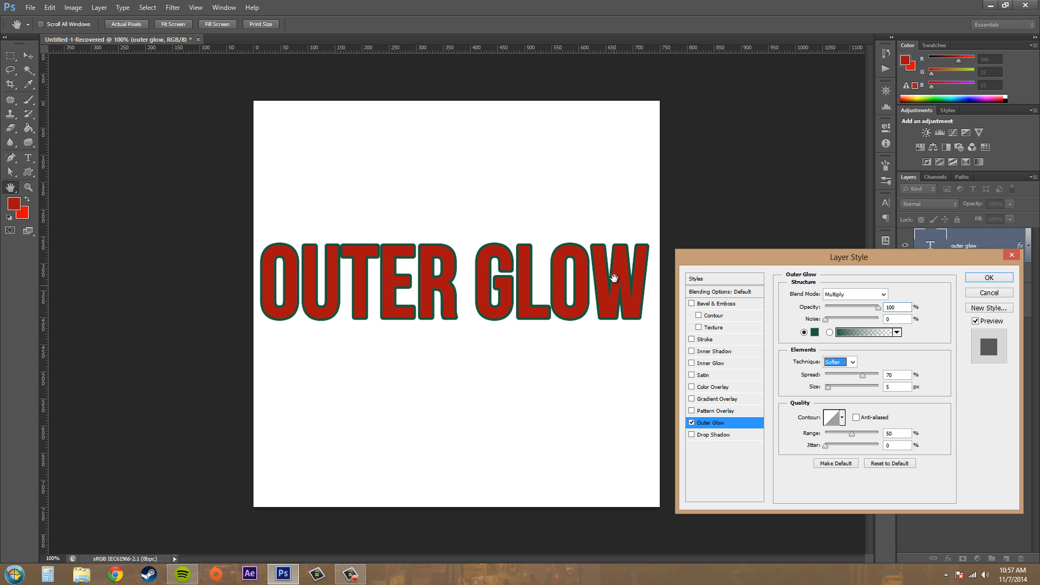
{"action": "mouse_move", "coordinate": [632, 296]}
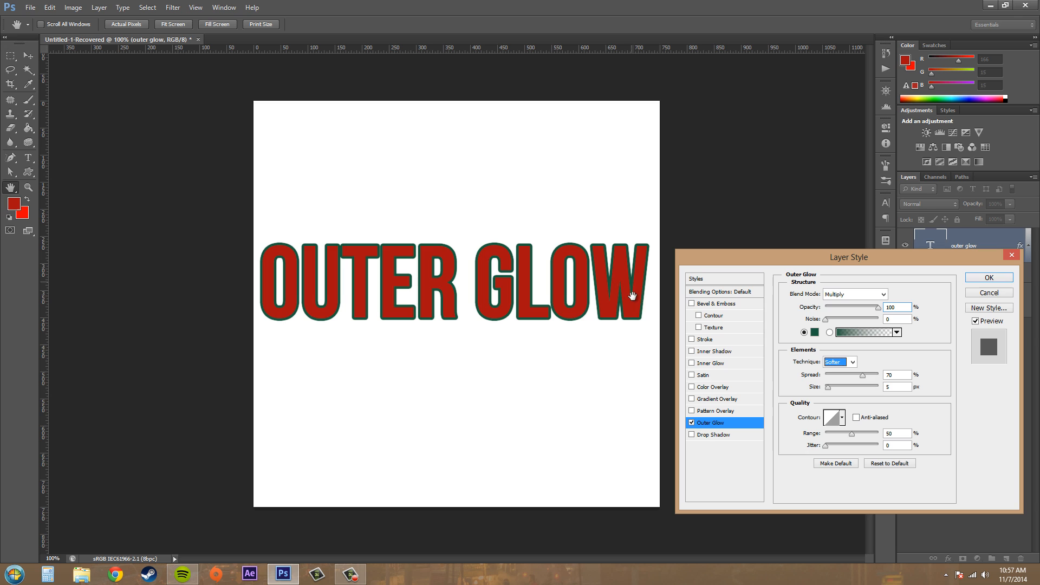
{"action": "left_click", "coordinate": [853, 362]}
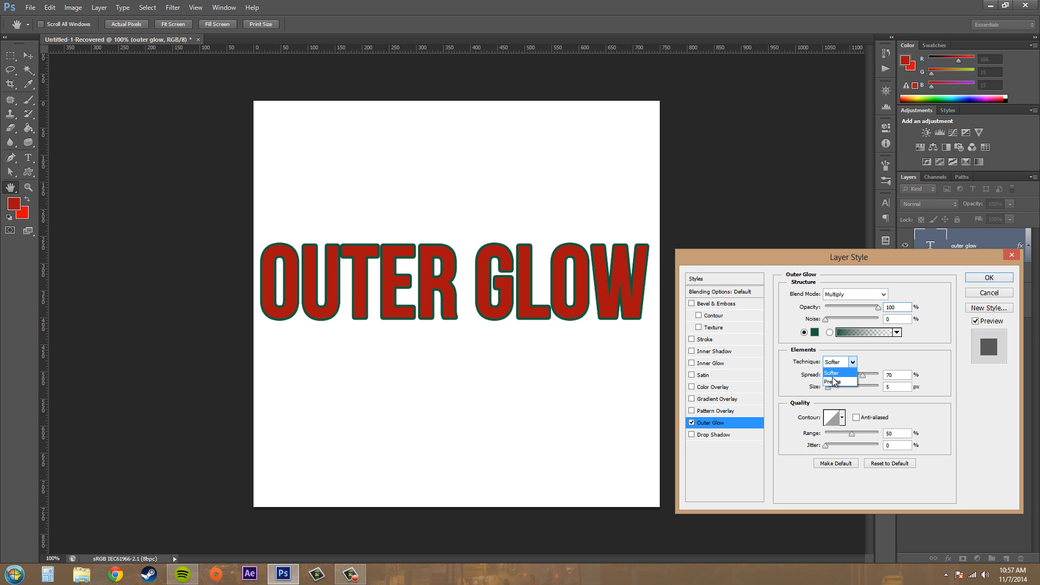
{"action": "left_click", "coordinate": [833, 381]}
{"action": "type", "text": "19"}
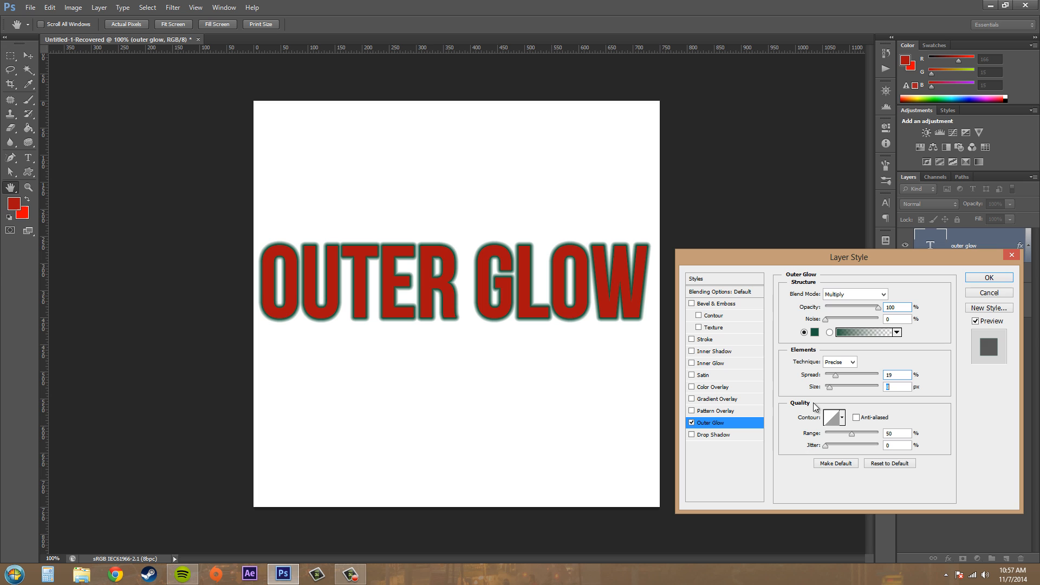
Open the glow contour presets and preview a different contour shape.
{"action": "left_click", "coordinate": [842, 418]}
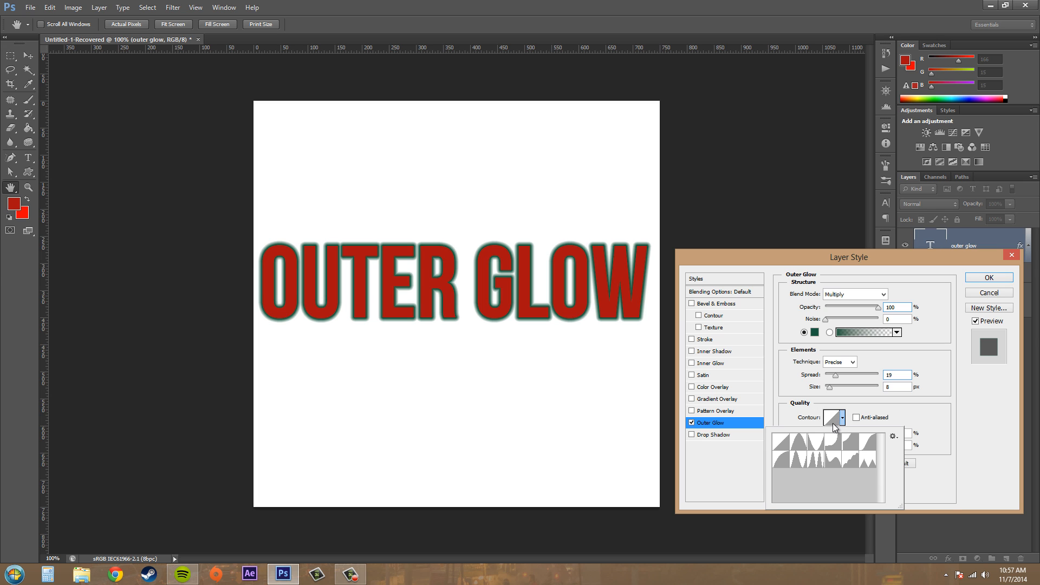
{"action": "left_click", "coordinate": [800, 450]}
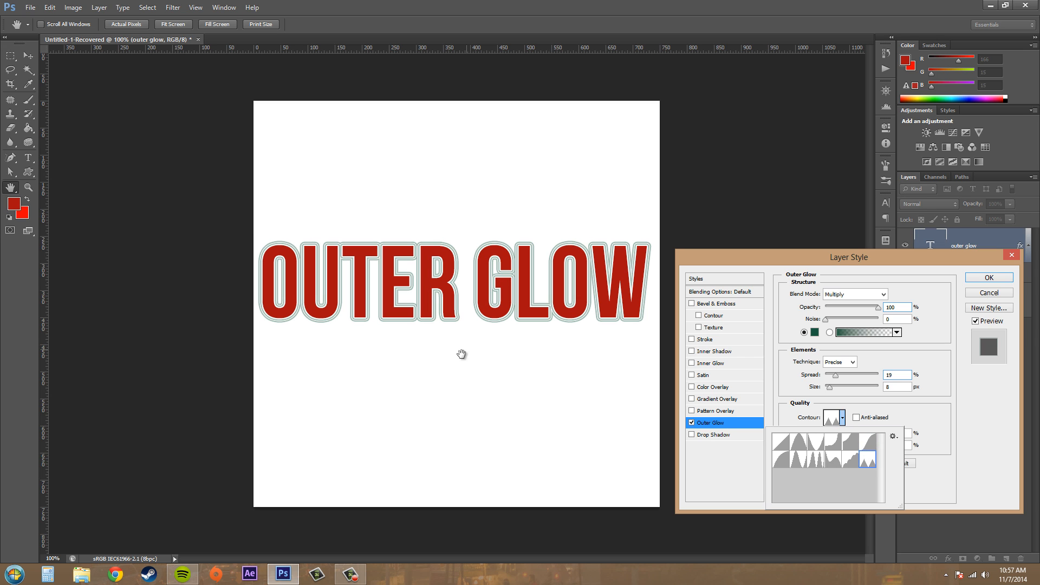
{"action": "mouse_move", "coordinate": [792, 481]}
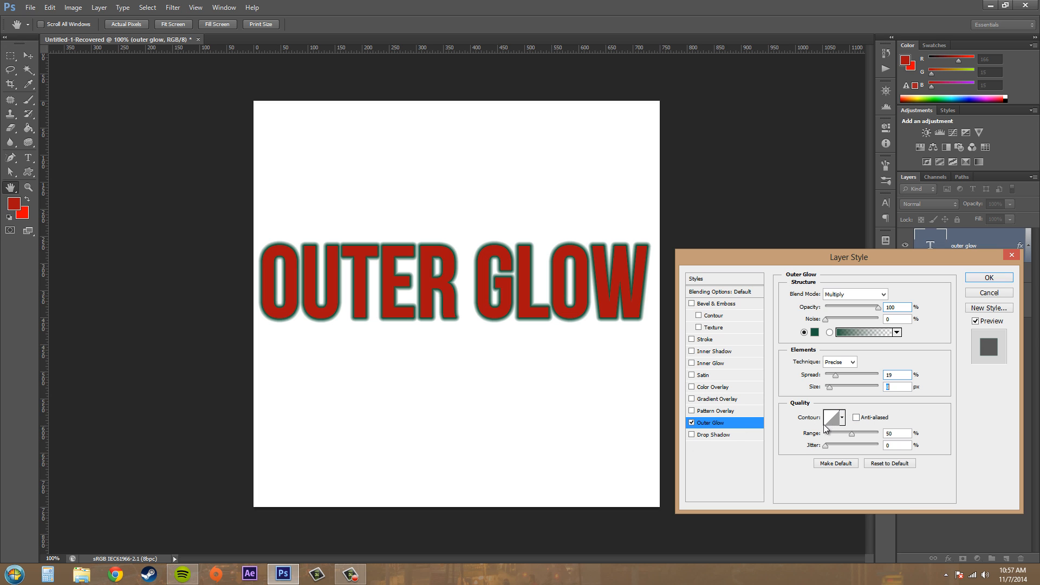
Toggle the glow's Anti-aliased option on and off twice, leaving it off.
{"action": "left_click", "coordinate": [856, 417]}
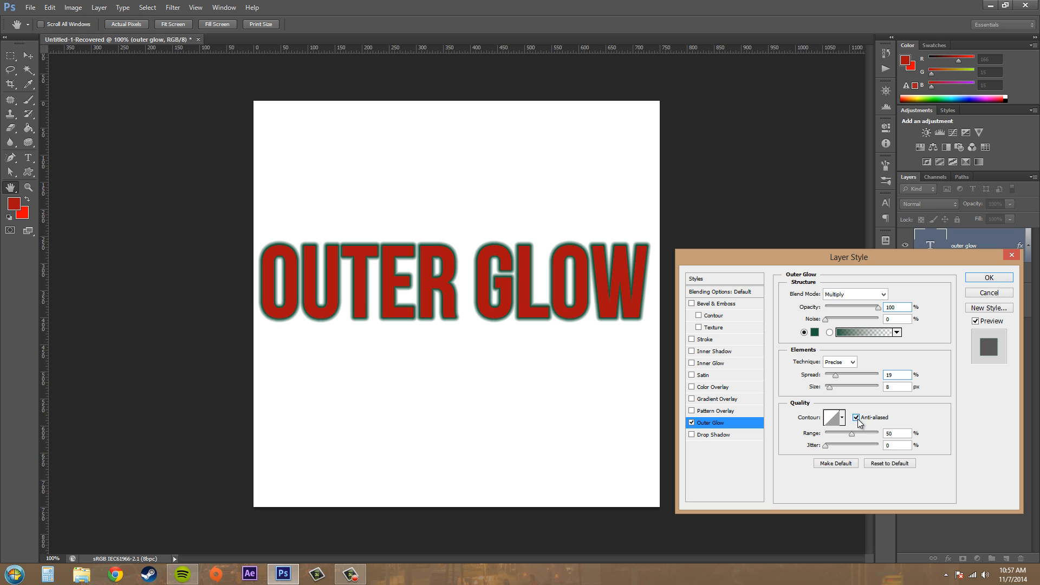
{"action": "left_click", "coordinate": [855, 417]}
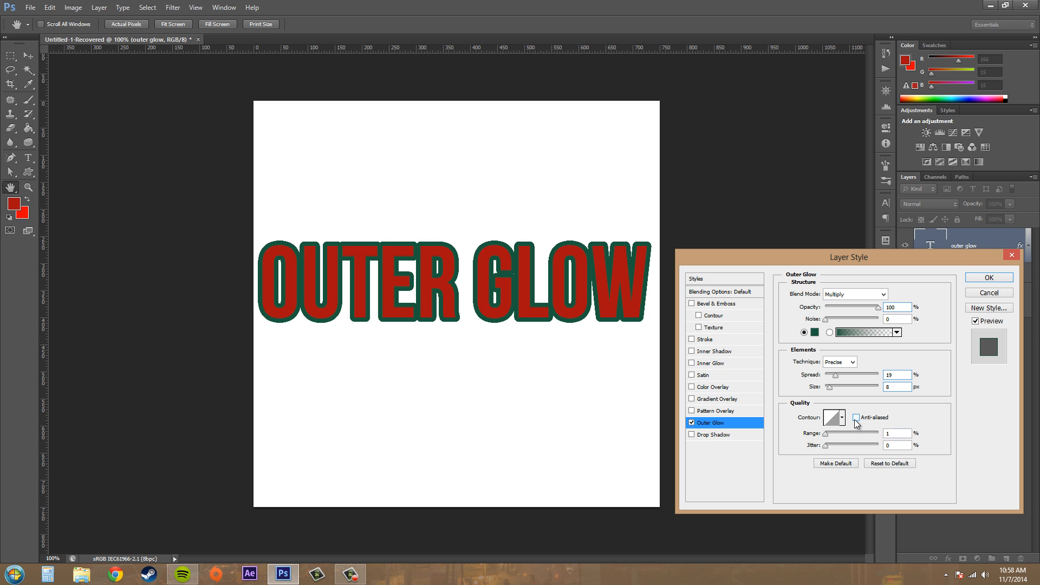
{"action": "left_click", "coordinate": [858, 418]}
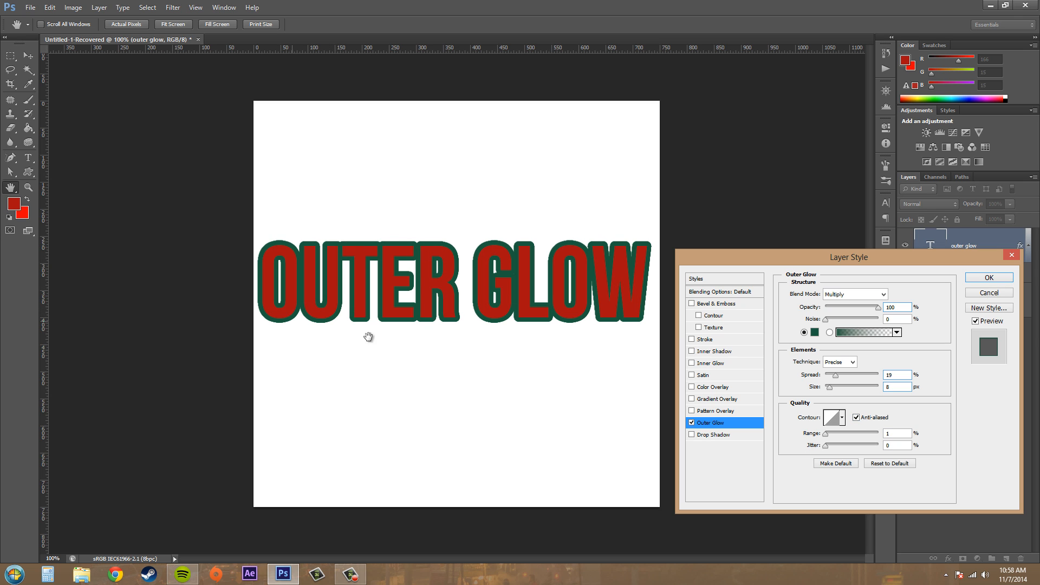
{"action": "left_click", "coordinate": [854, 417]}
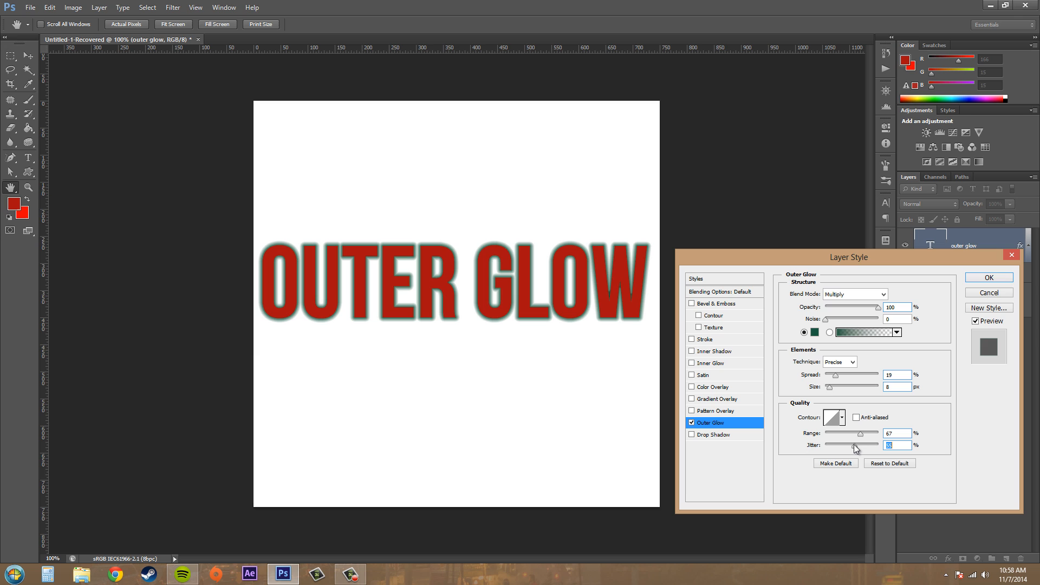
{"action": "mouse_move", "coordinate": [854, 446]}
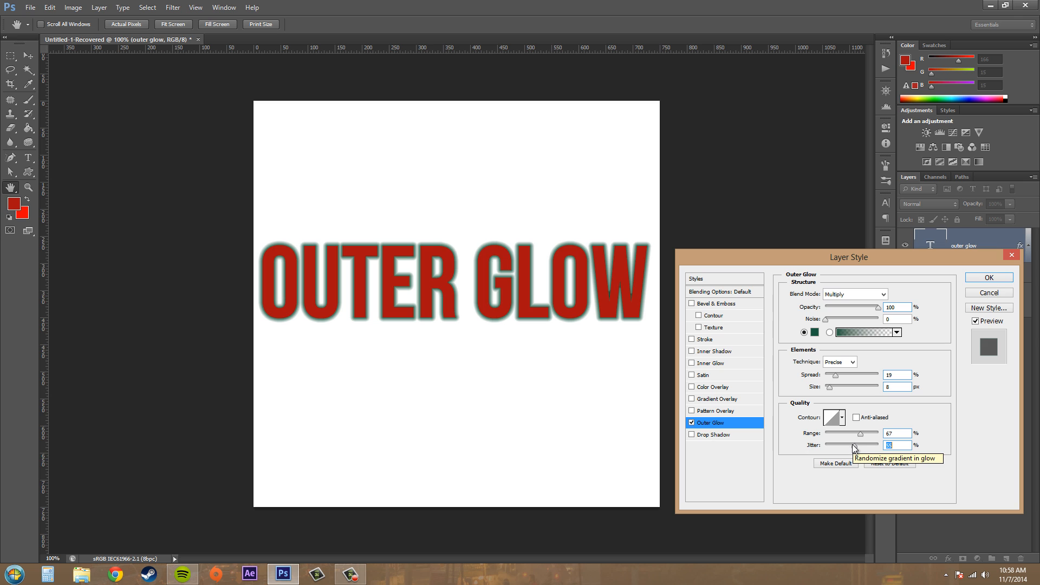
{"action": "mouse_move", "coordinate": [846, 455]}
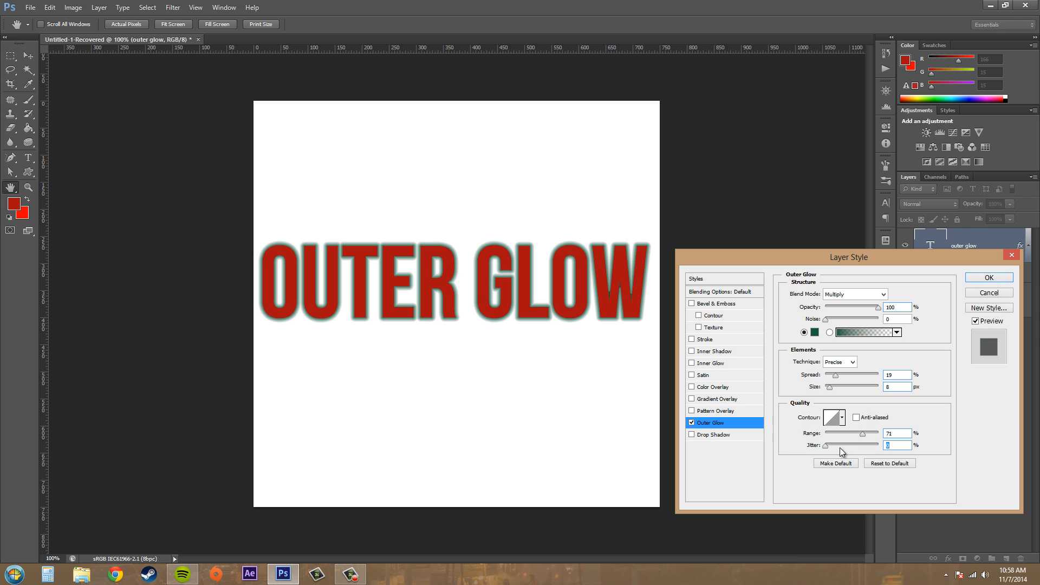
{"action": "mouse_move", "coordinate": [827, 450]}
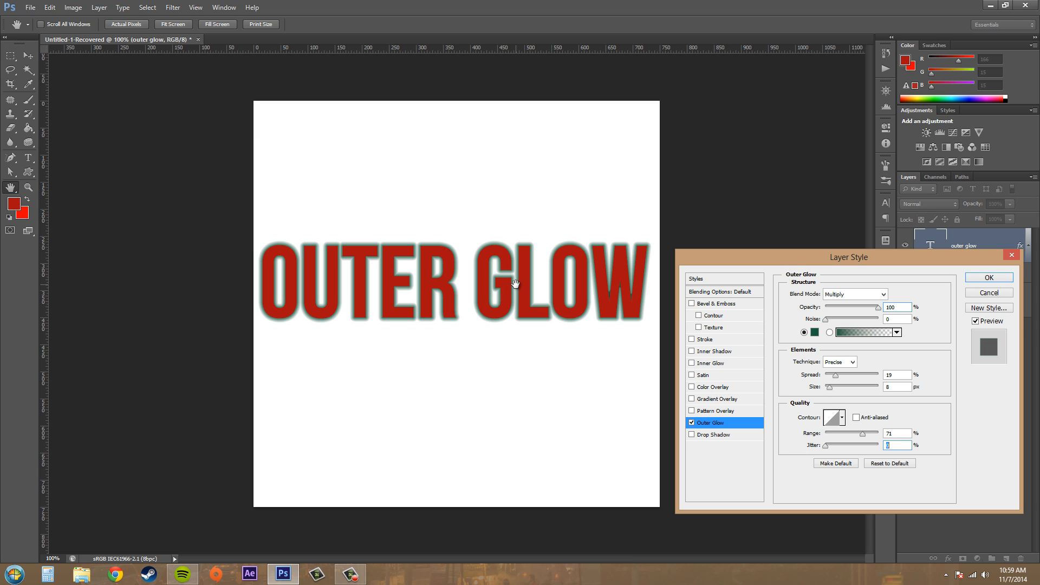
{"action": "mouse_move", "coordinate": [489, 247]}
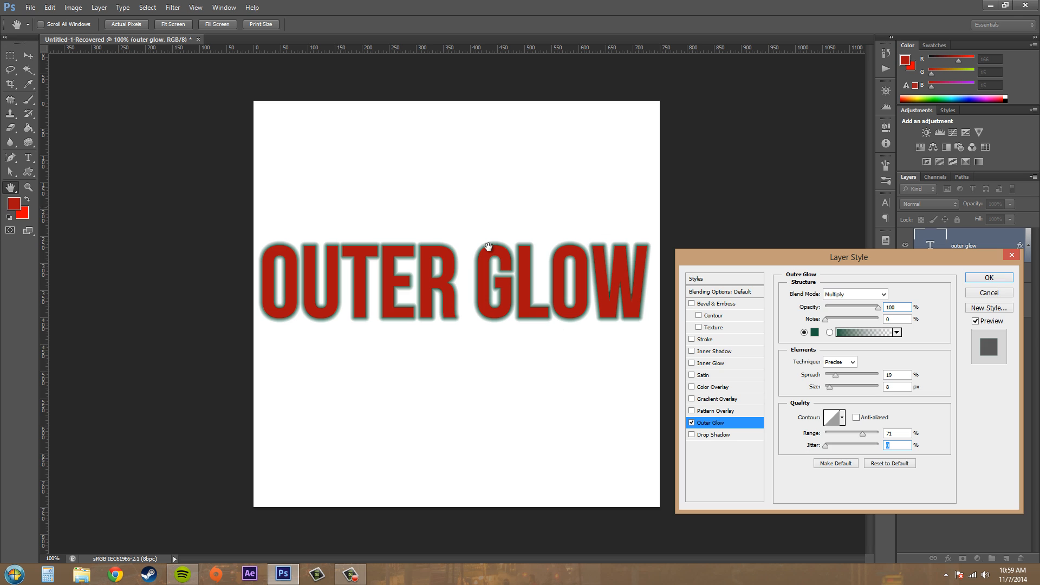
{"action": "mouse_move", "coordinate": [440, 201]}
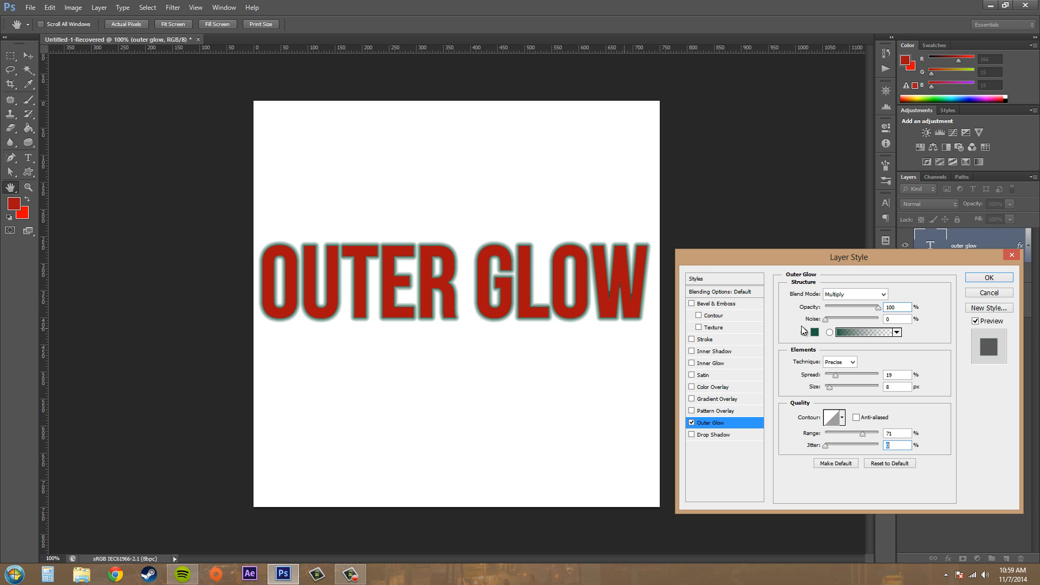
Select the solid colour option in the Outer Glow settings.
{"action": "left_click", "coordinate": [803, 331]}
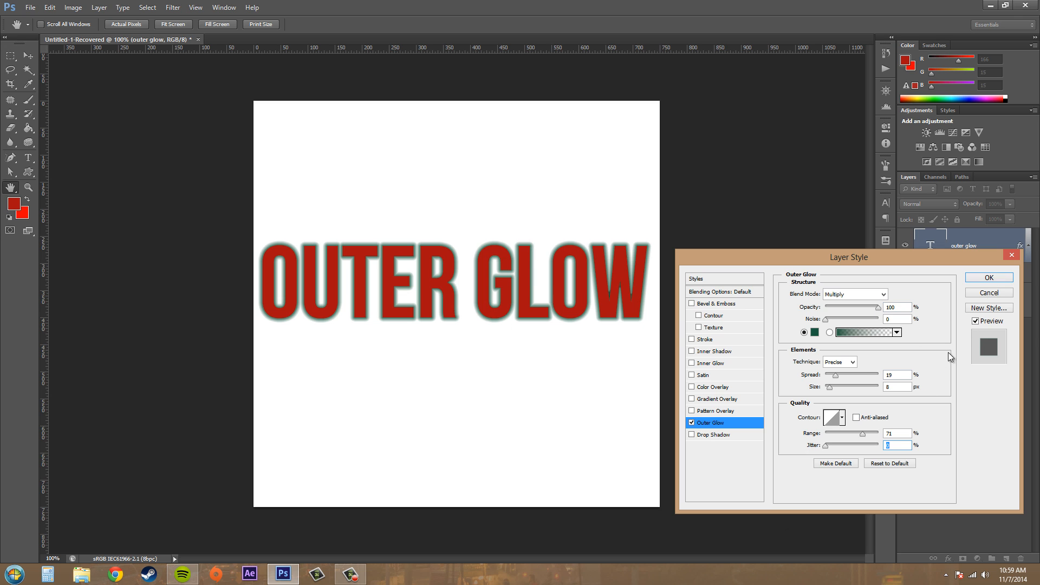
{"action": "mouse_move", "coordinate": [988, 285]}
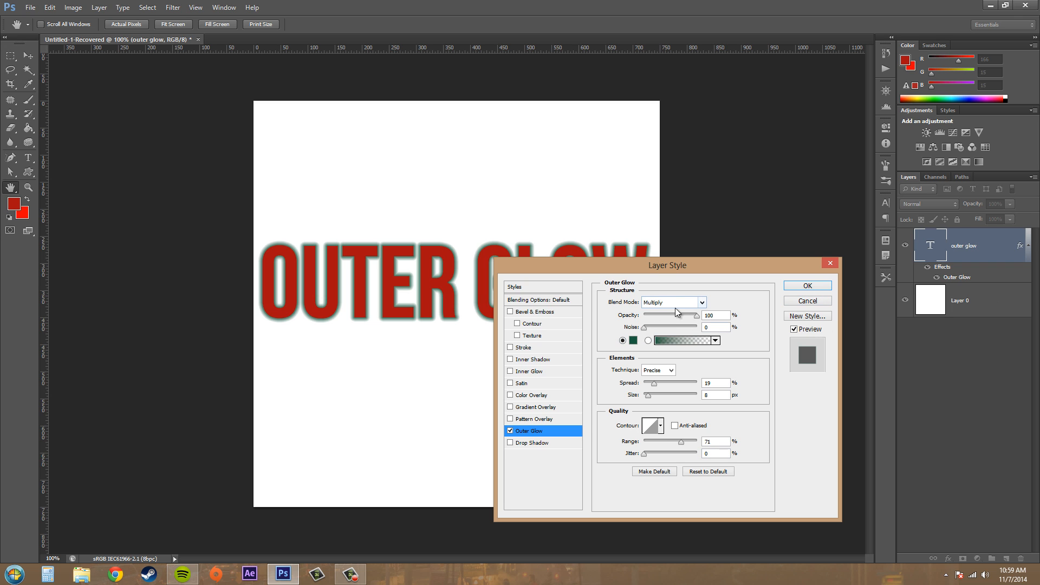
Accept the glow settings, apply yellow to the text, and select the background layer.
{"action": "left_click", "coordinate": [807, 286]}
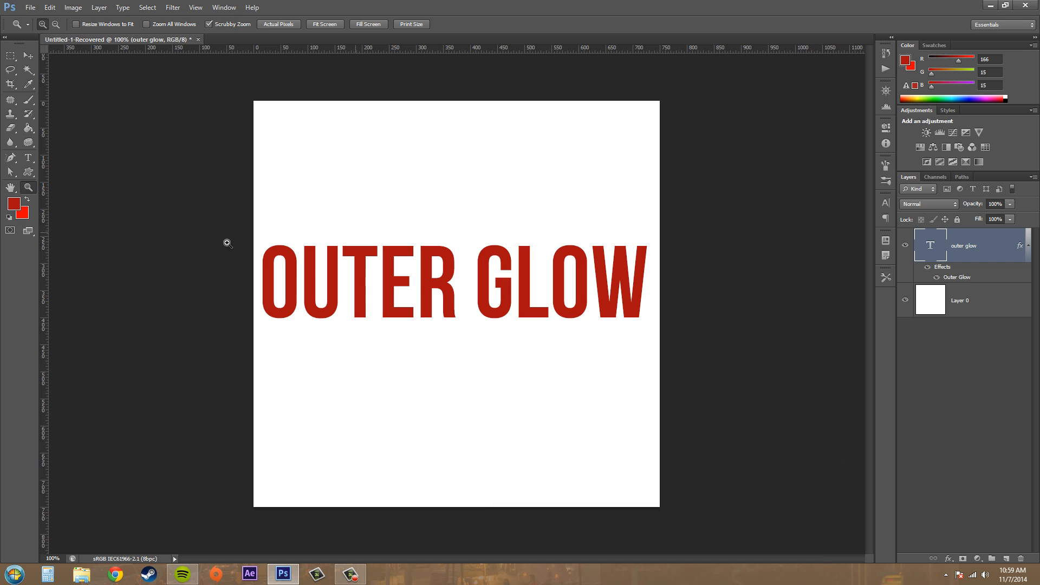
{"action": "mouse_move", "coordinate": [29, 160]}
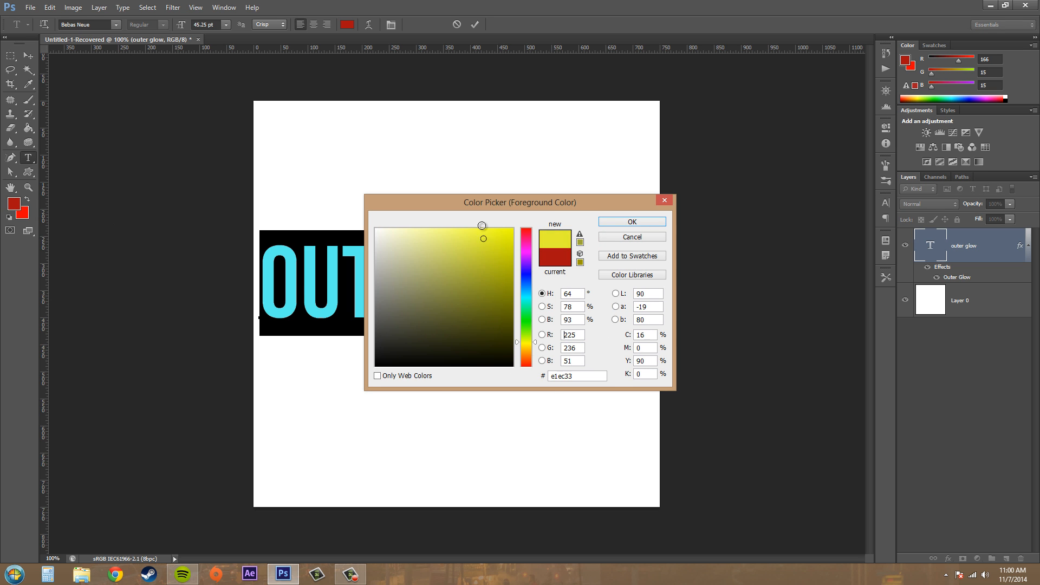
{"action": "left_click", "coordinate": [630, 221]}
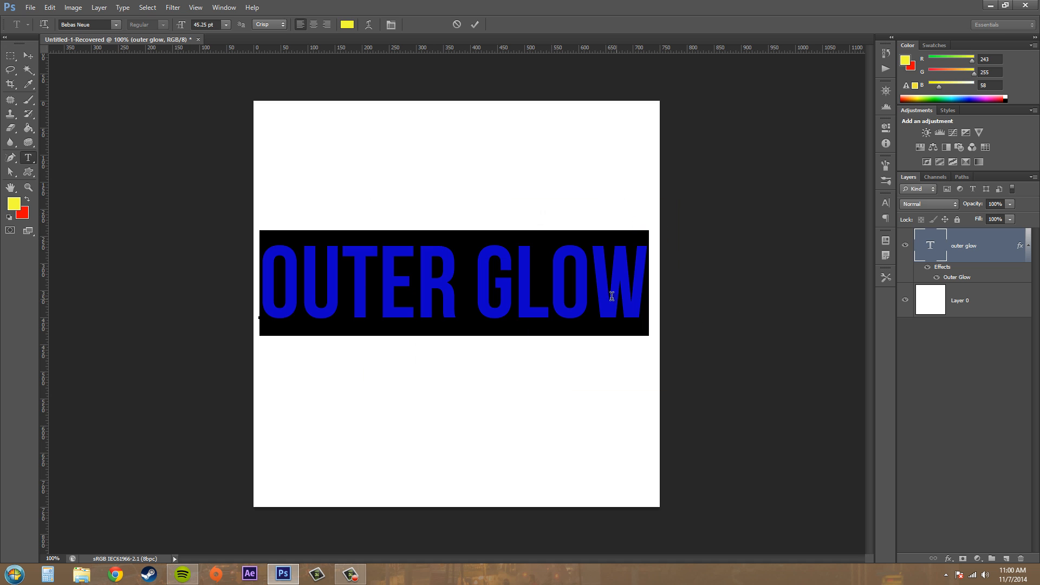
{"action": "left_click", "coordinate": [960, 299]}
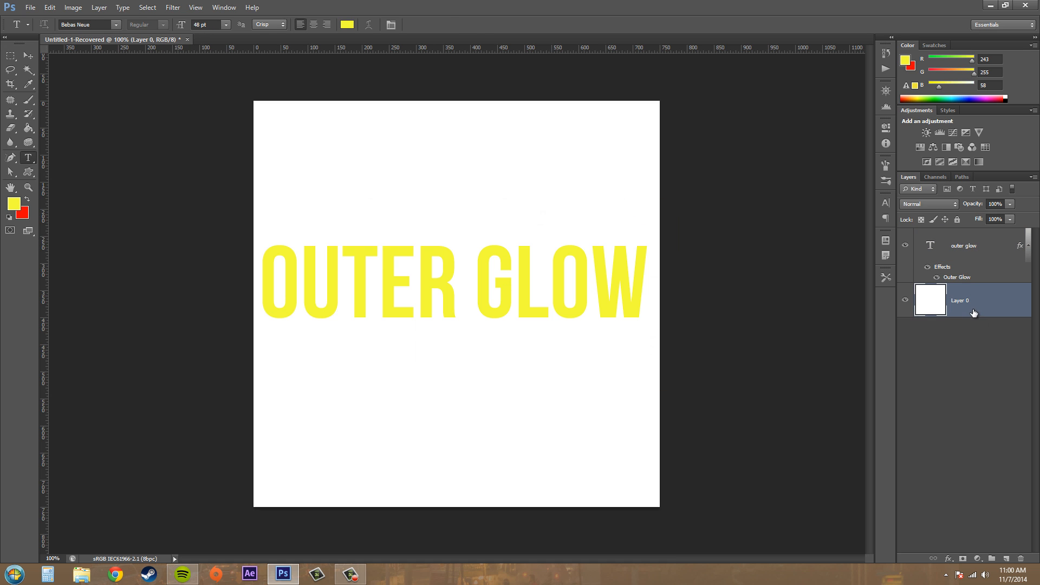
Set the foreground colour to pure black (000000).
{"action": "left_click", "coordinate": [13, 204]}
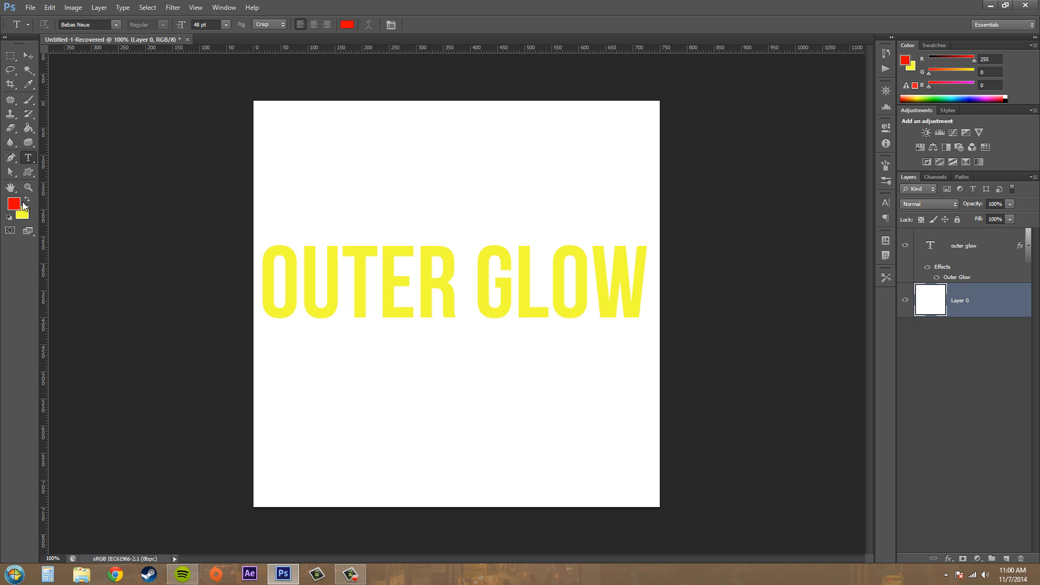
{"action": "left_click", "coordinate": [13, 203]}
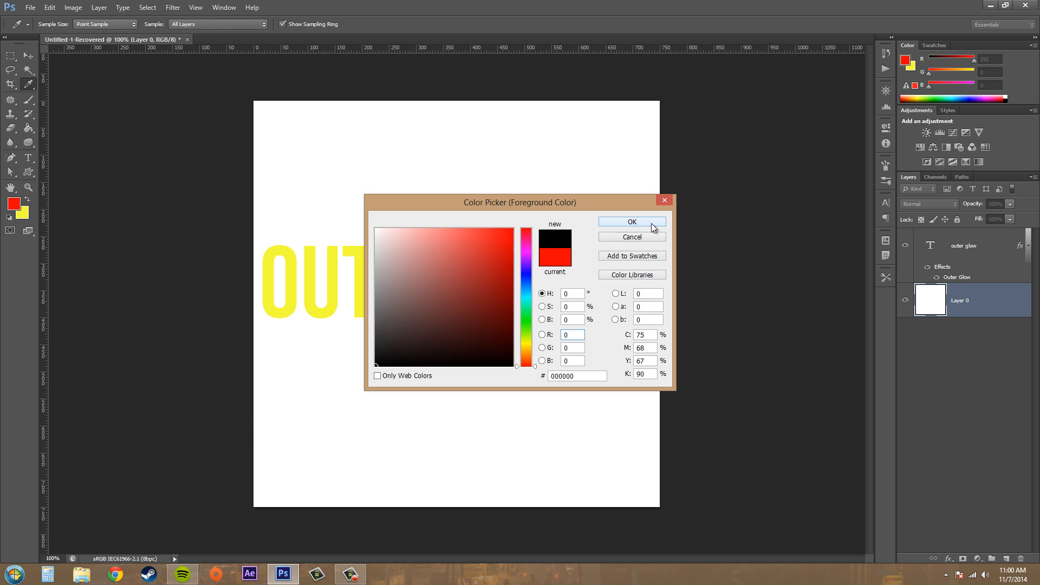
{"action": "left_click", "coordinate": [631, 221]}
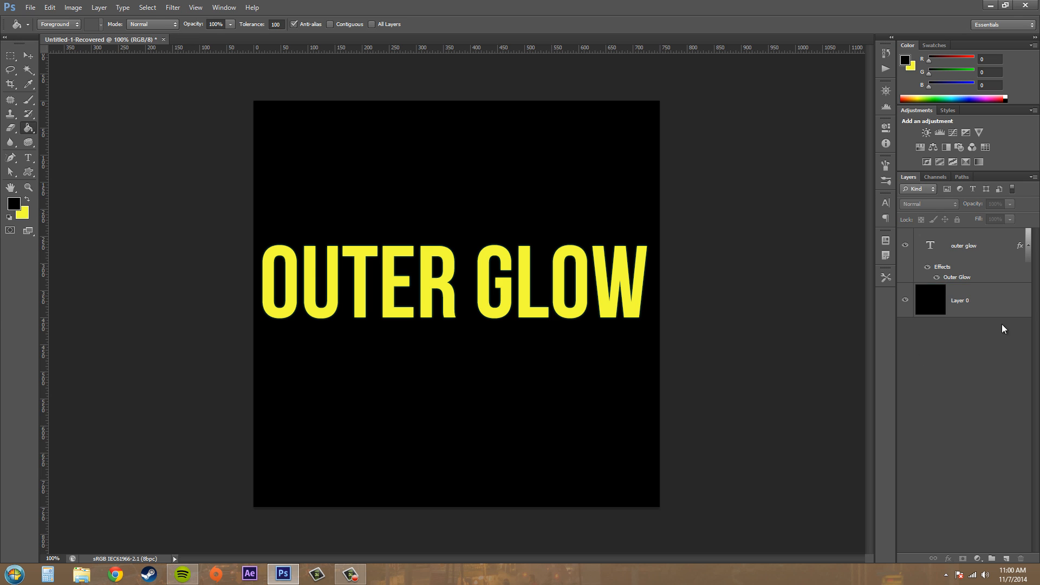
Select the title text and change its font to Arial Rounded MT Bold.
{"action": "left_click", "coordinate": [965, 244]}
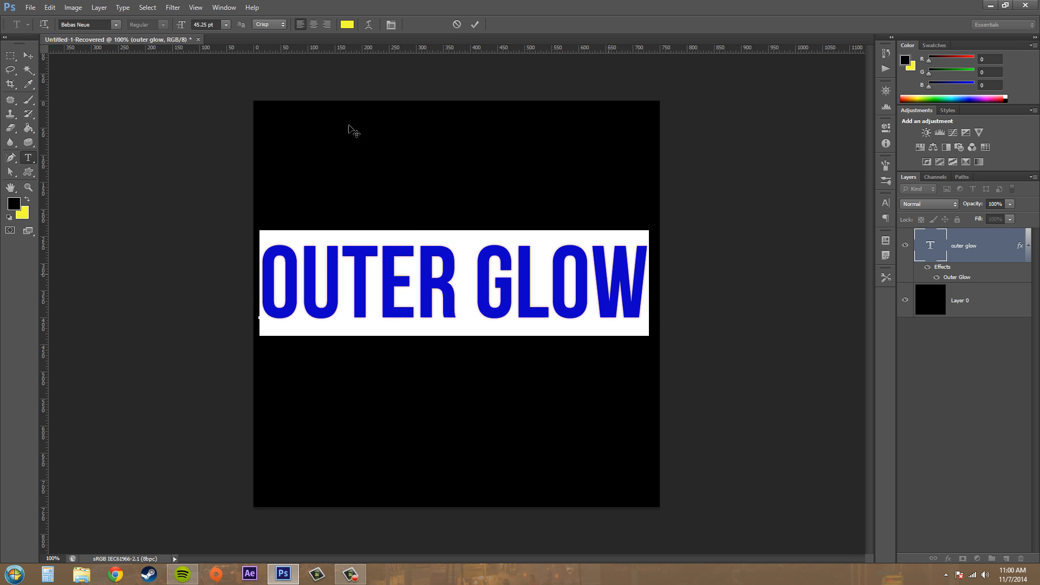
{"action": "left_click", "coordinate": [115, 24]}
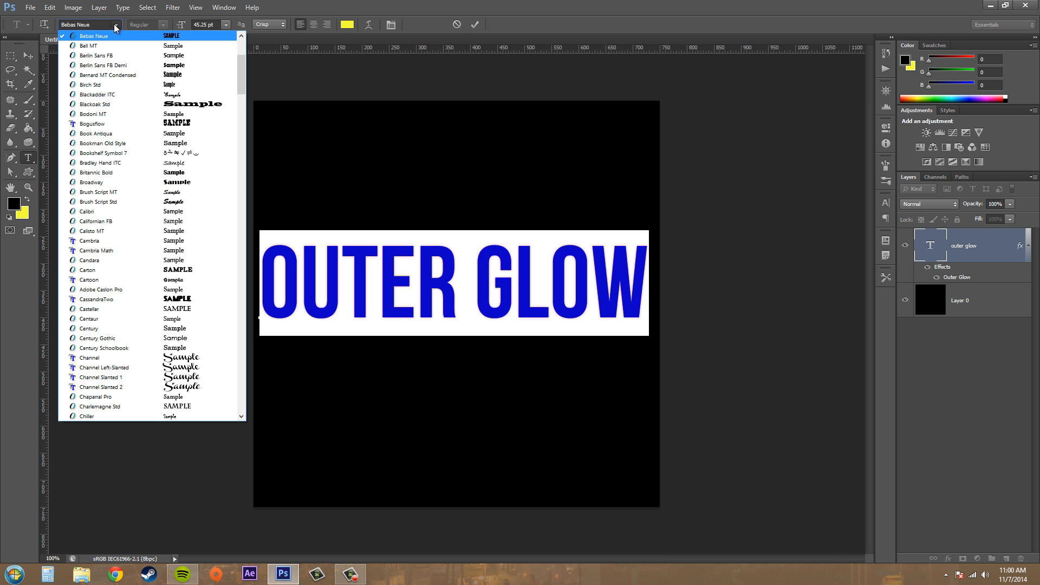
{"action": "scroll", "scroll_direction": "up", "scroll_amount": 3}
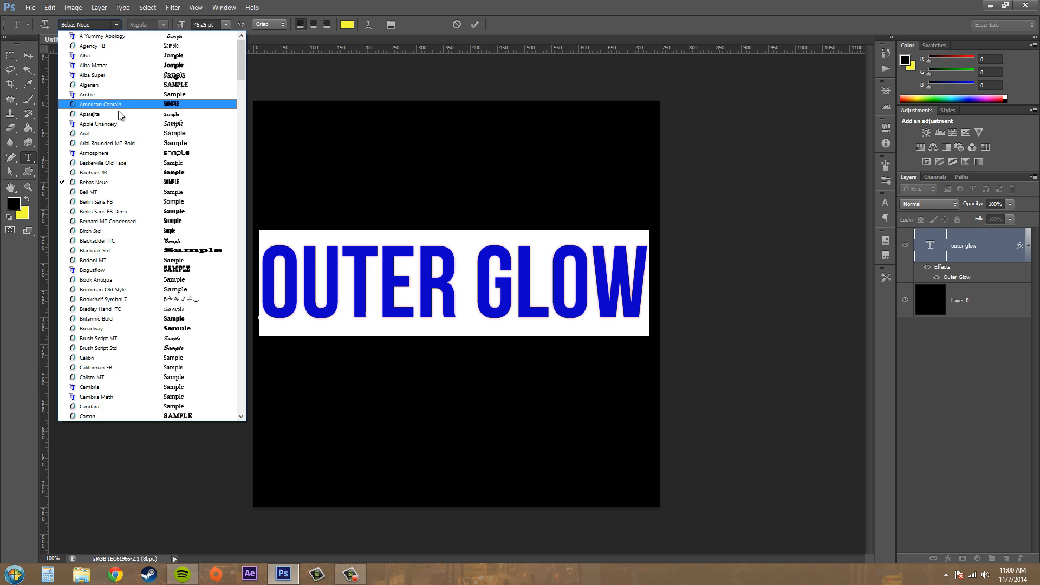
{"action": "scroll", "scroll_direction": "down", "scroll_amount": 3}
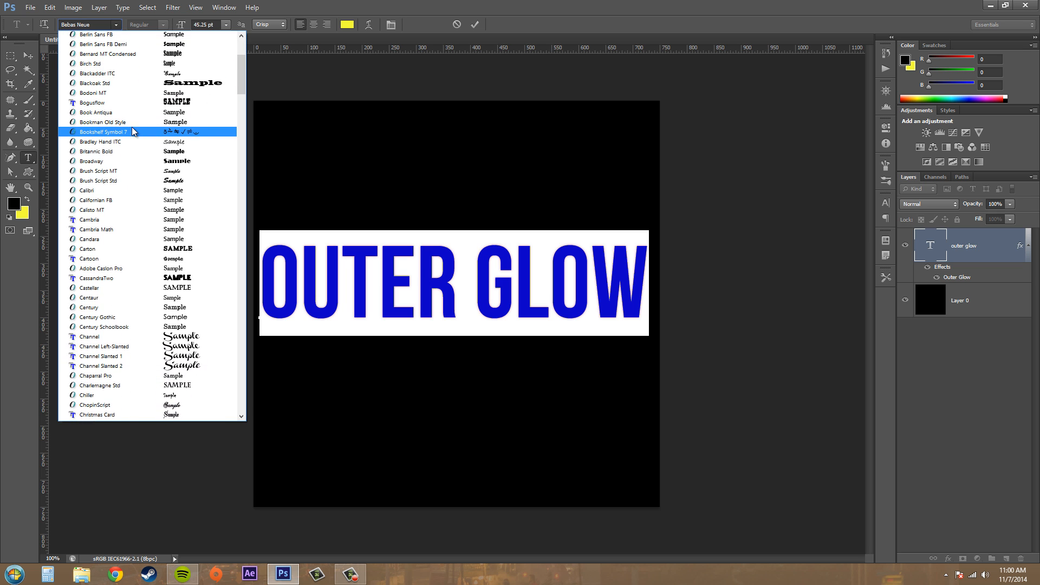
{"action": "scroll", "scroll_direction": "up", "scroll_amount": 3}
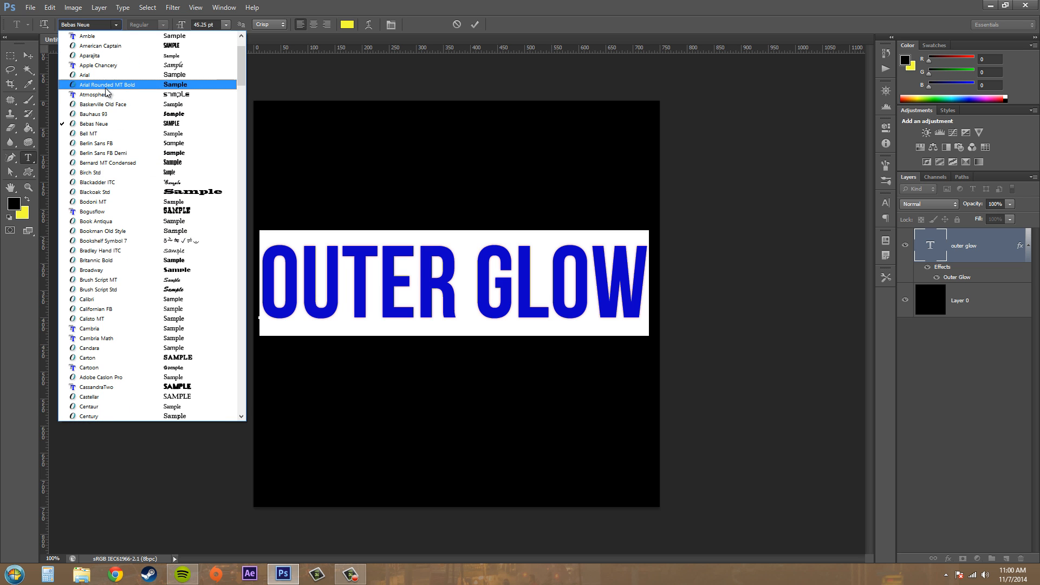
{"action": "left_click", "coordinate": [107, 84]}
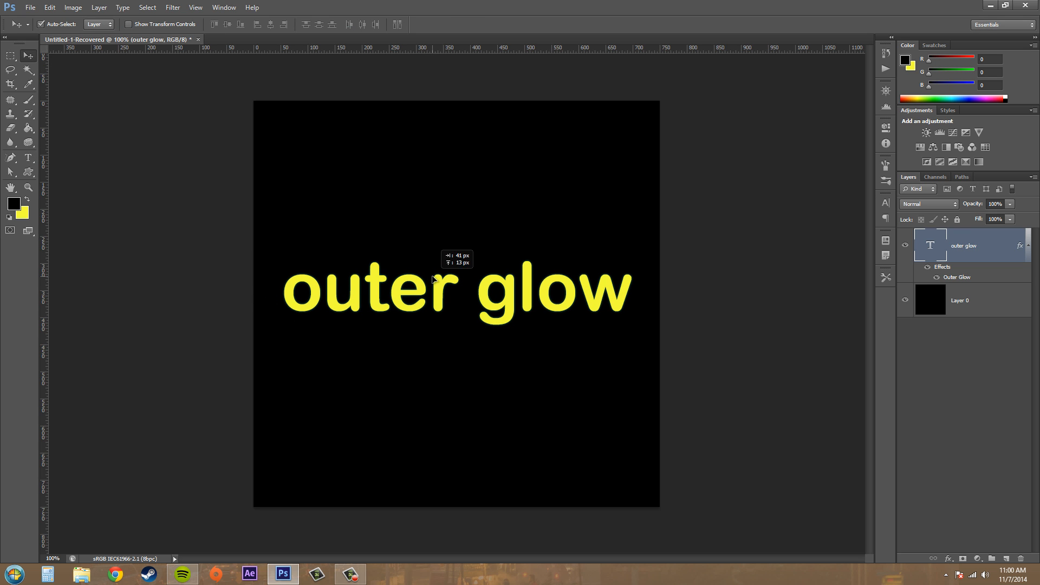
Reopen the text's Outer Glow, make the glow bright yellow, and set technique to Precise.
{"action": "left_click", "coordinate": [985, 327]}
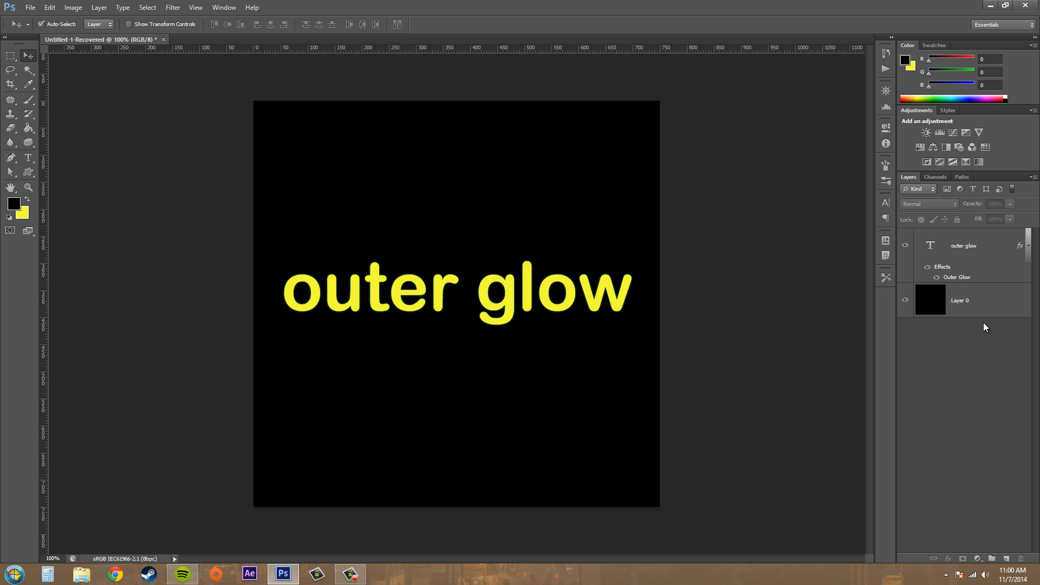
{"action": "left_click", "coordinate": [962, 245]}
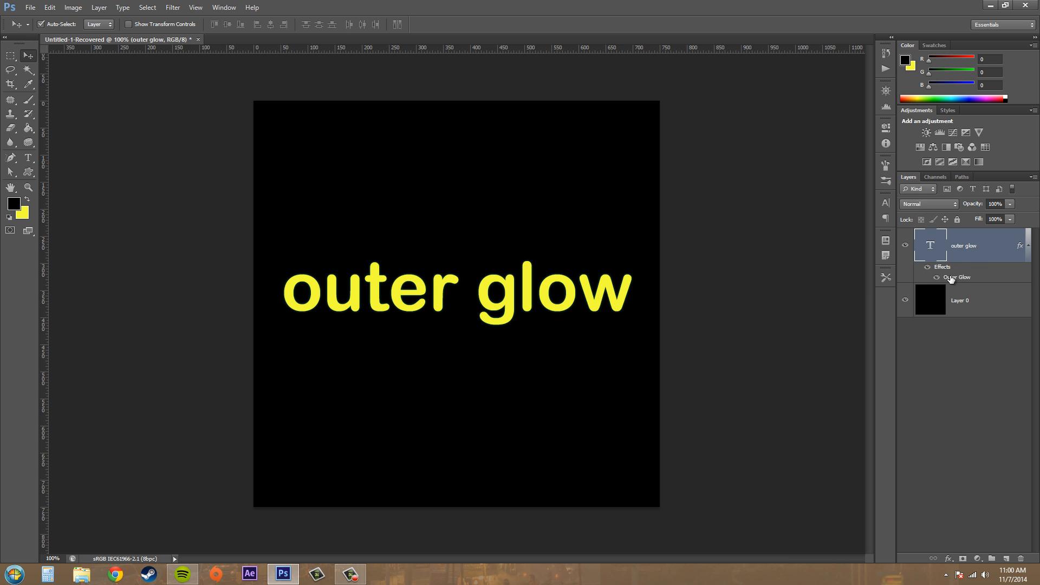
{"action": "double_click", "coordinate": [957, 278]}
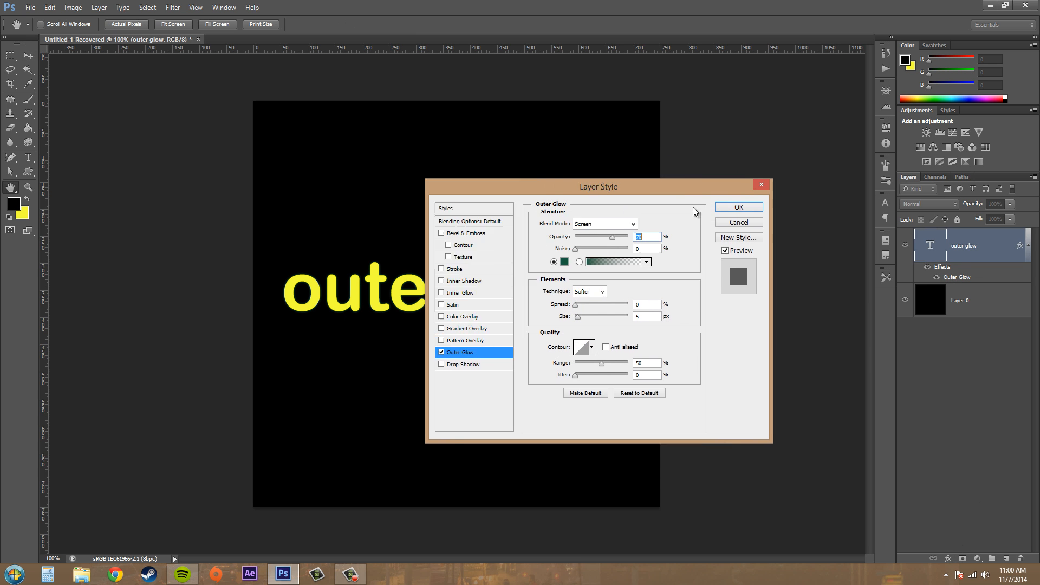
{"action": "left_click", "coordinate": [565, 262]}
{"action": "type", "text": "fffc00"}
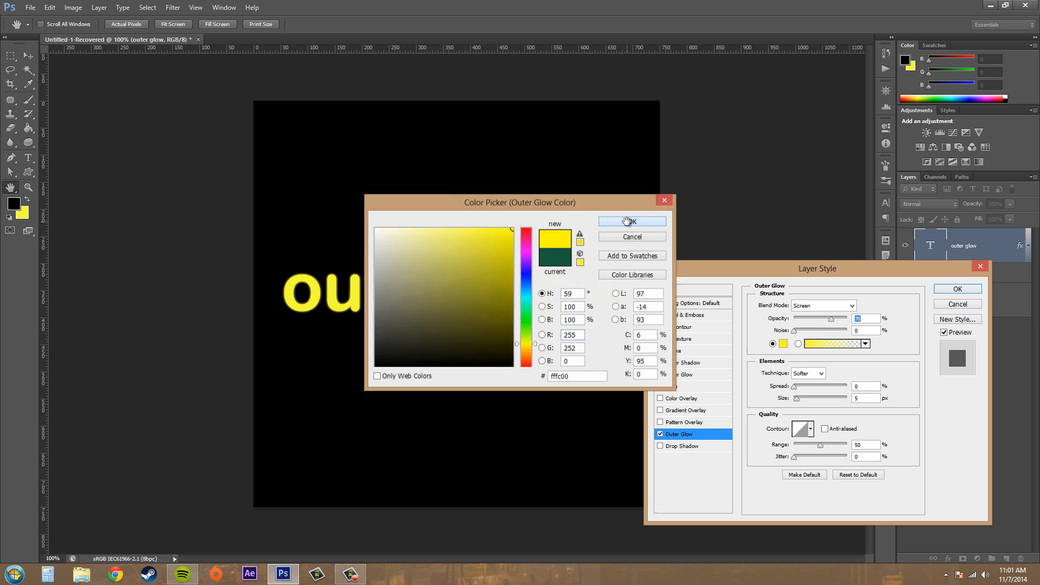
{"action": "left_click", "coordinate": [630, 221]}
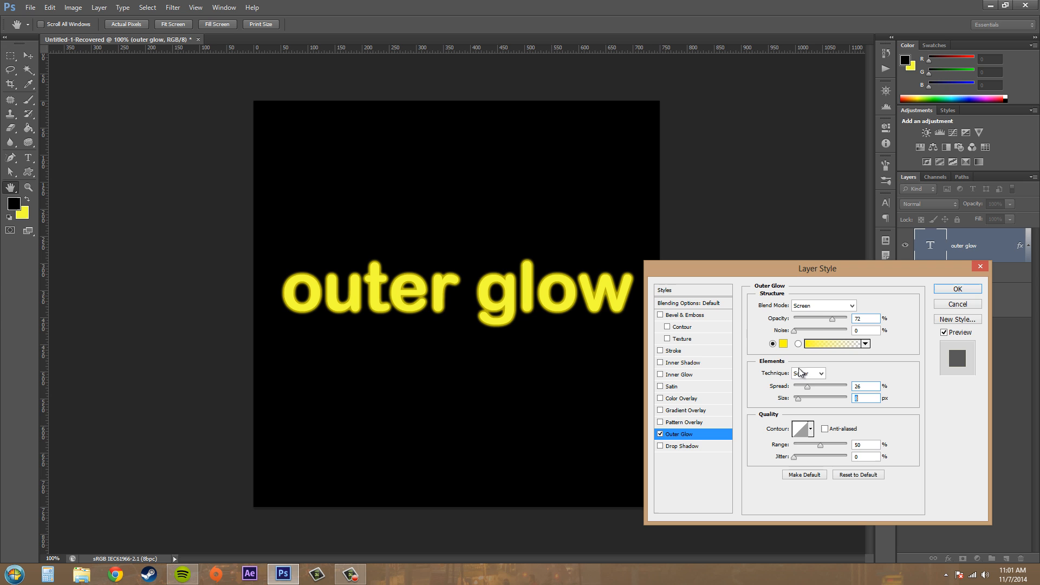
{"action": "left_click", "coordinate": [807, 373]}
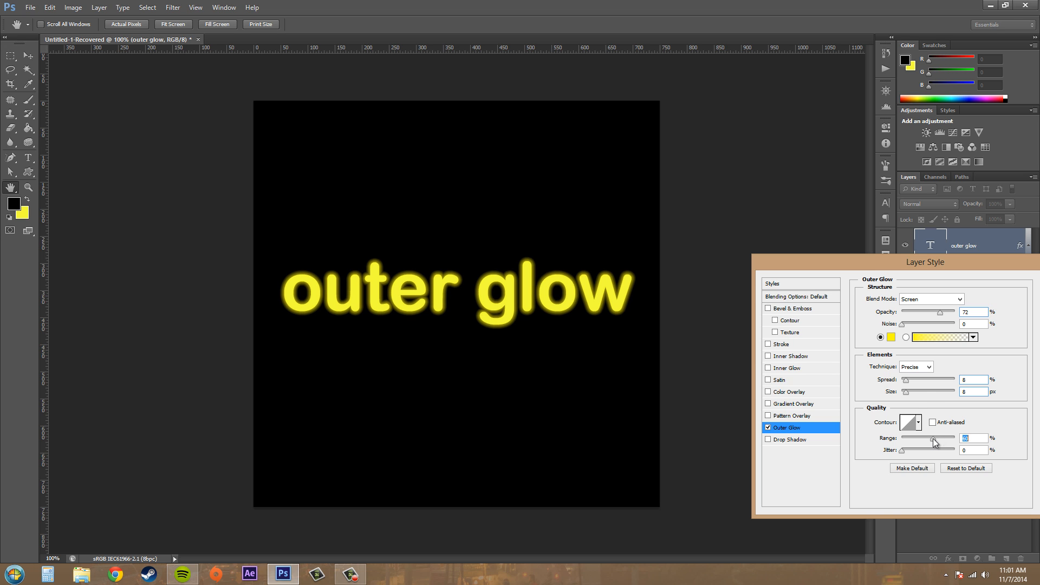
{"action": "mouse_move", "coordinate": [930, 400]}
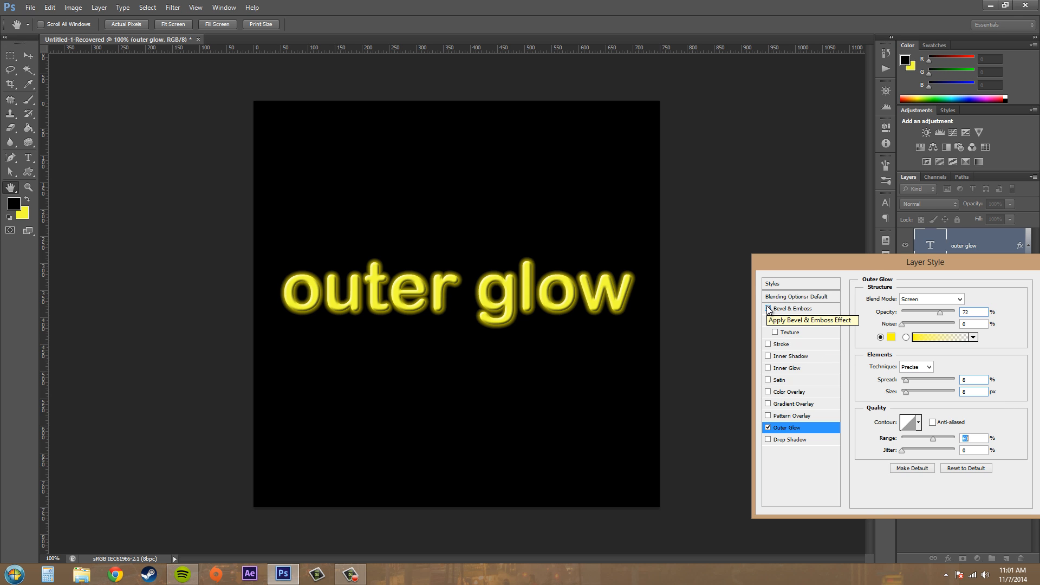
Enable Bevel & Emboss on the text, try Outer Bevel, then settle on Inner Bevel at 5 px.
{"action": "left_click", "coordinate": [768, 308]}
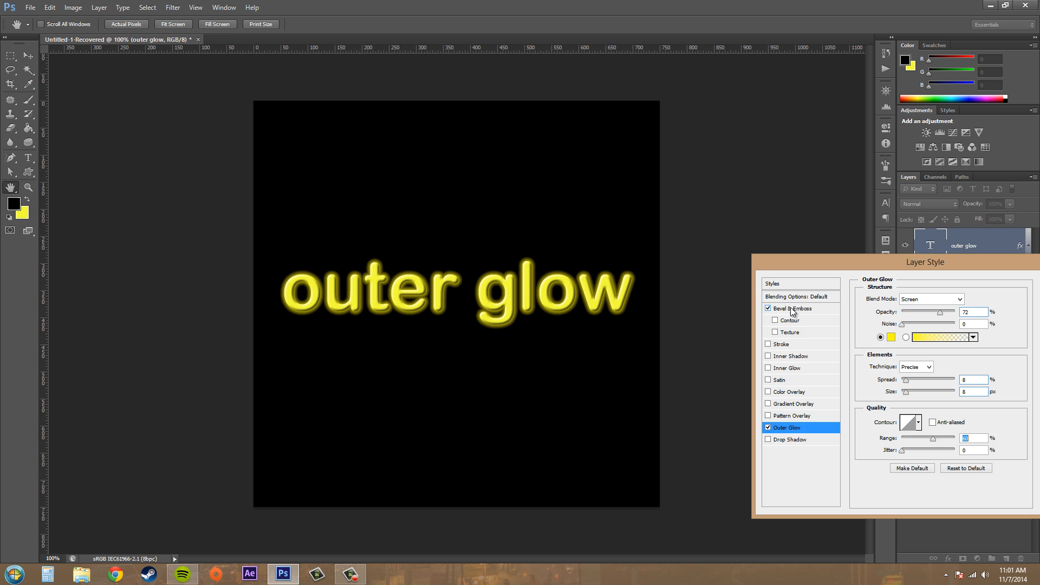
{"action": "left_click", "coordinate": [795, 308]}
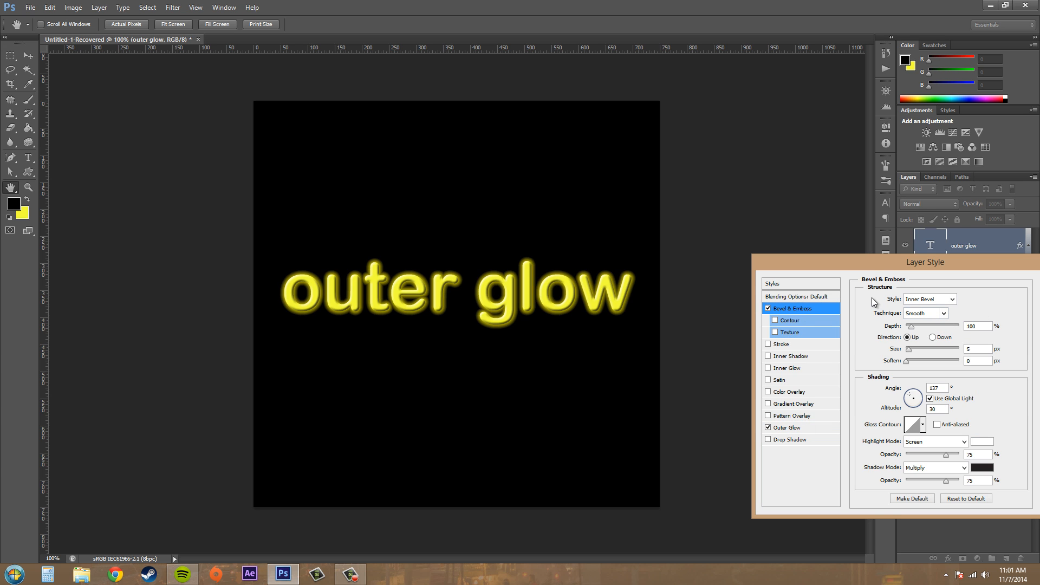
{"action": "left_click", "coordinate": [929, 299]}
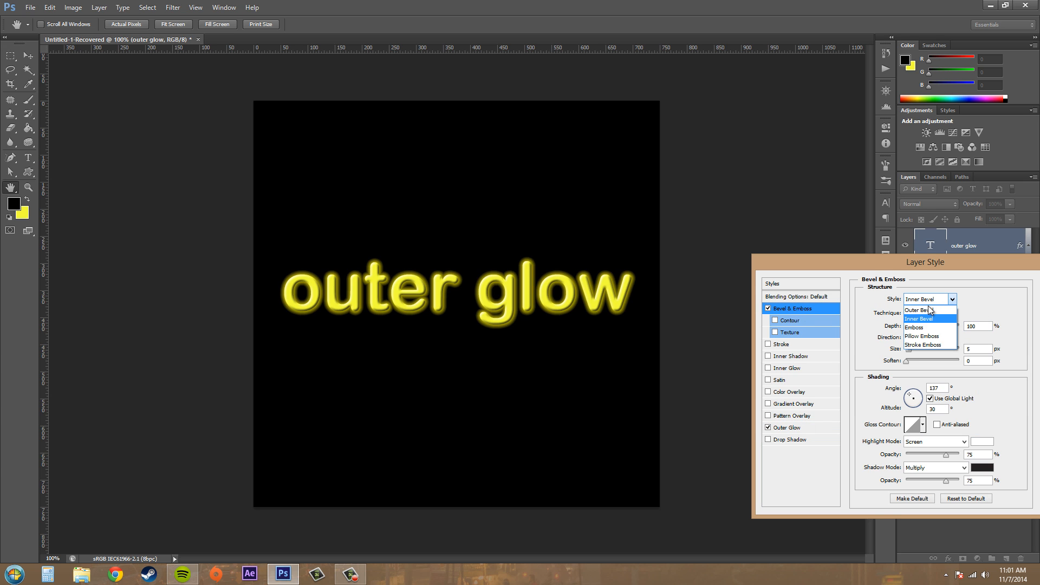
{"action": "left_click", "coordinate": [923, 310]}
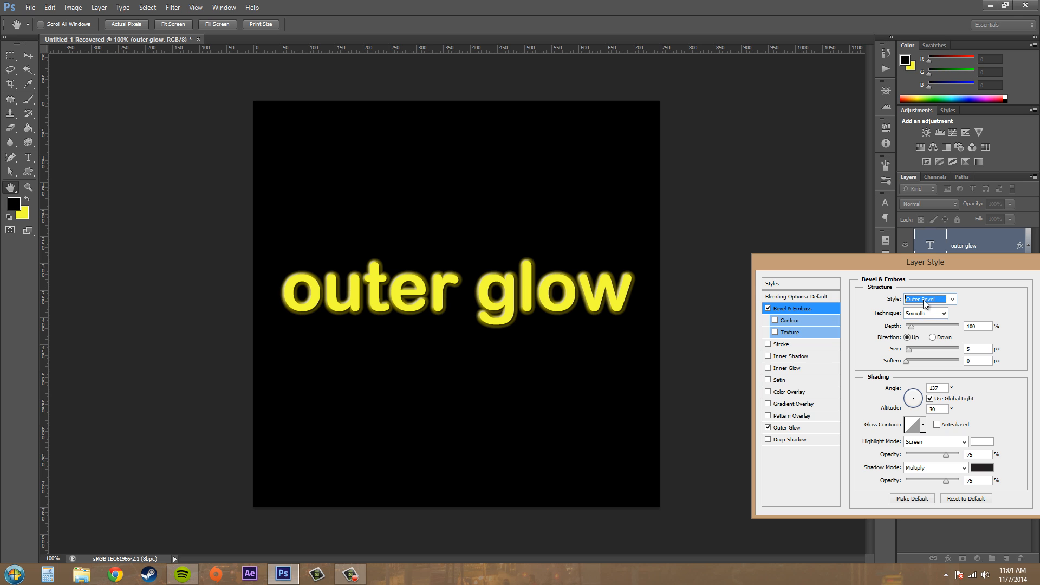
{"action": "left_click", "coordinate": [953, 299]}
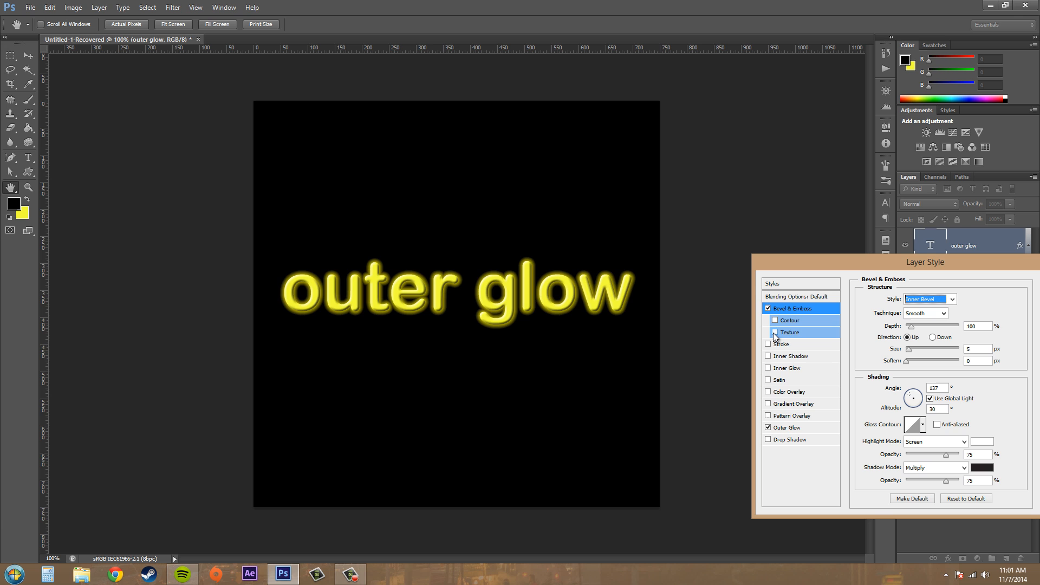
{"action": "mouse_move", "coordinate": [790, 332]}
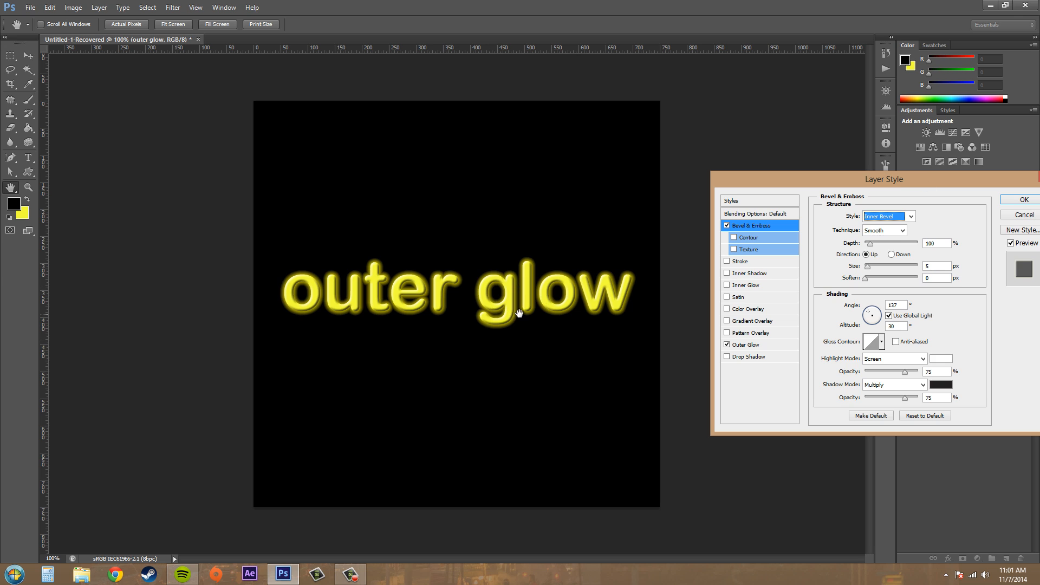
{"action": "mouse_move", "coordinate": [520, 313]}
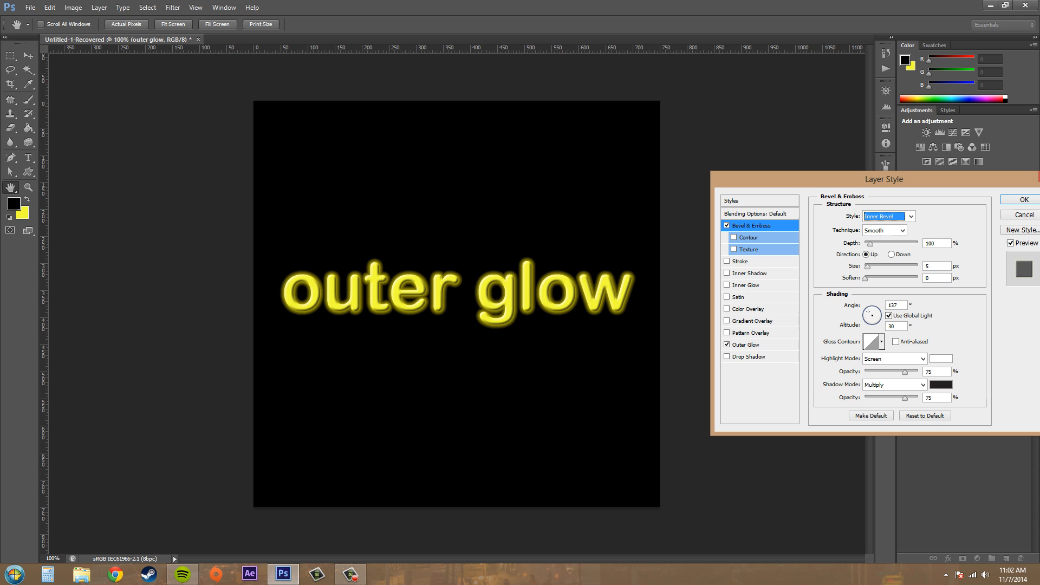
{"action": "mouse_move", "coordinate": [982, 168]}
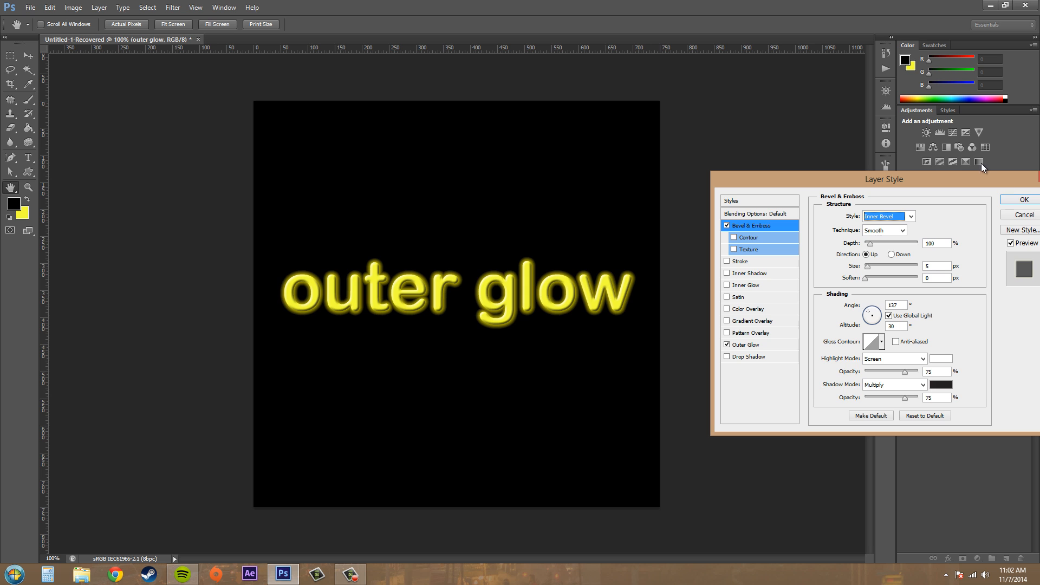